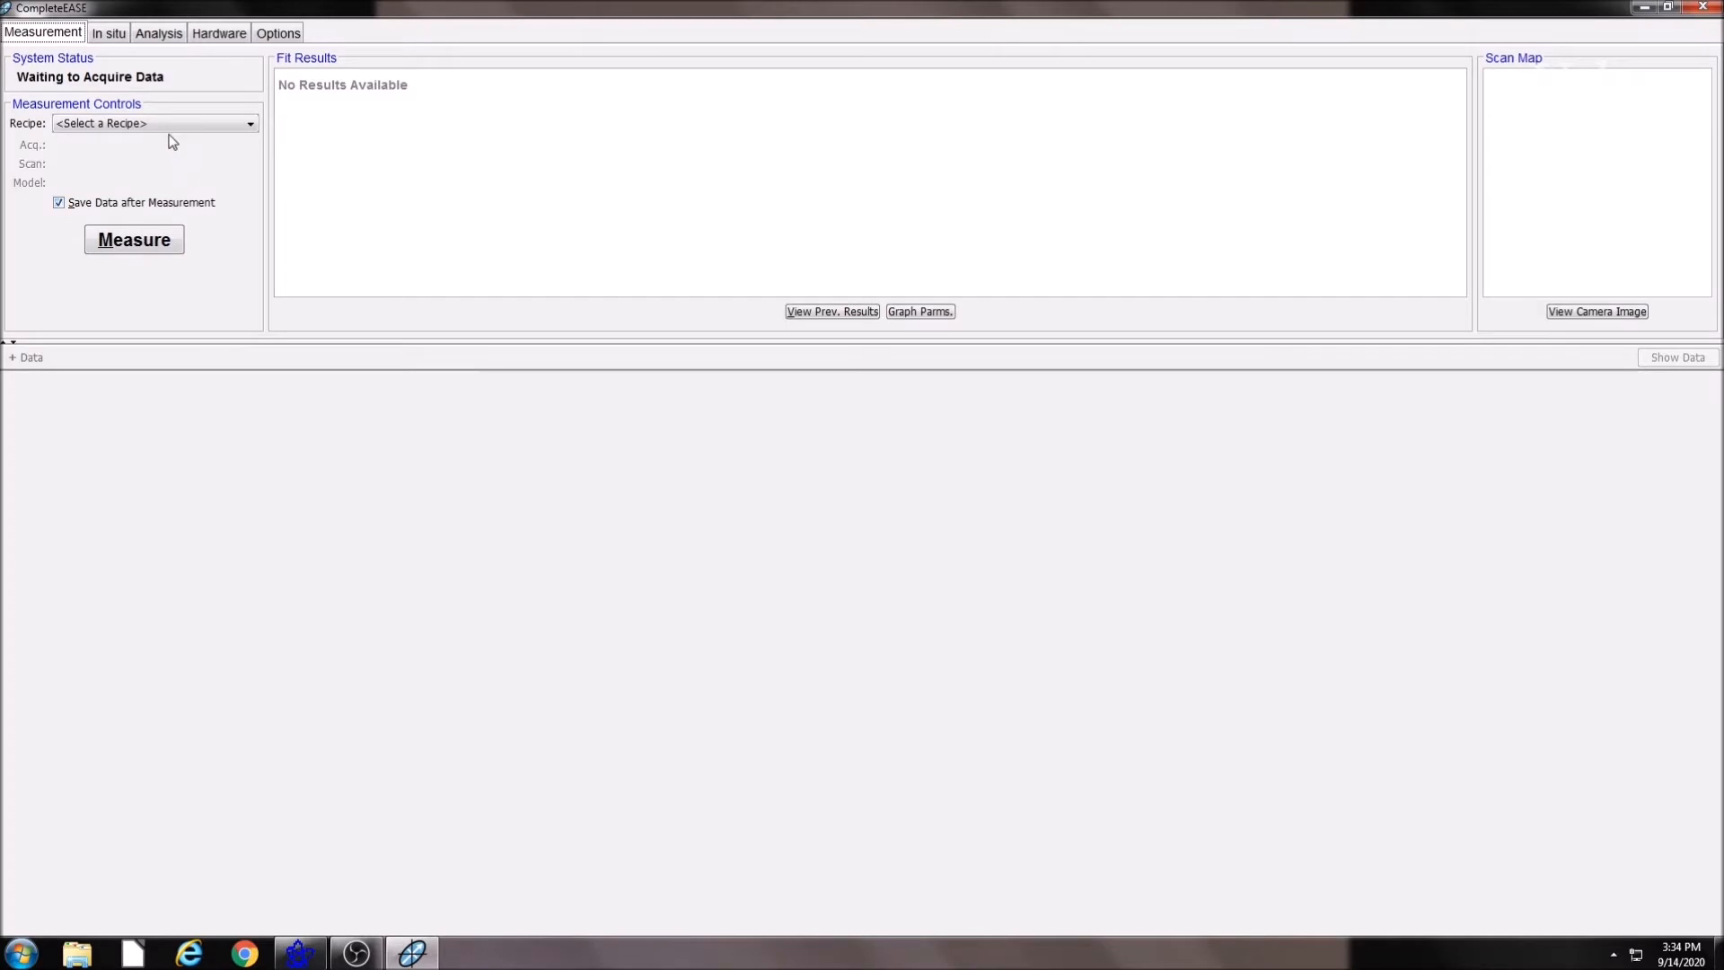
Pick the 3ang_4s recipe and launch the measurement, which begins calculating the DC offset
click(151, 122)
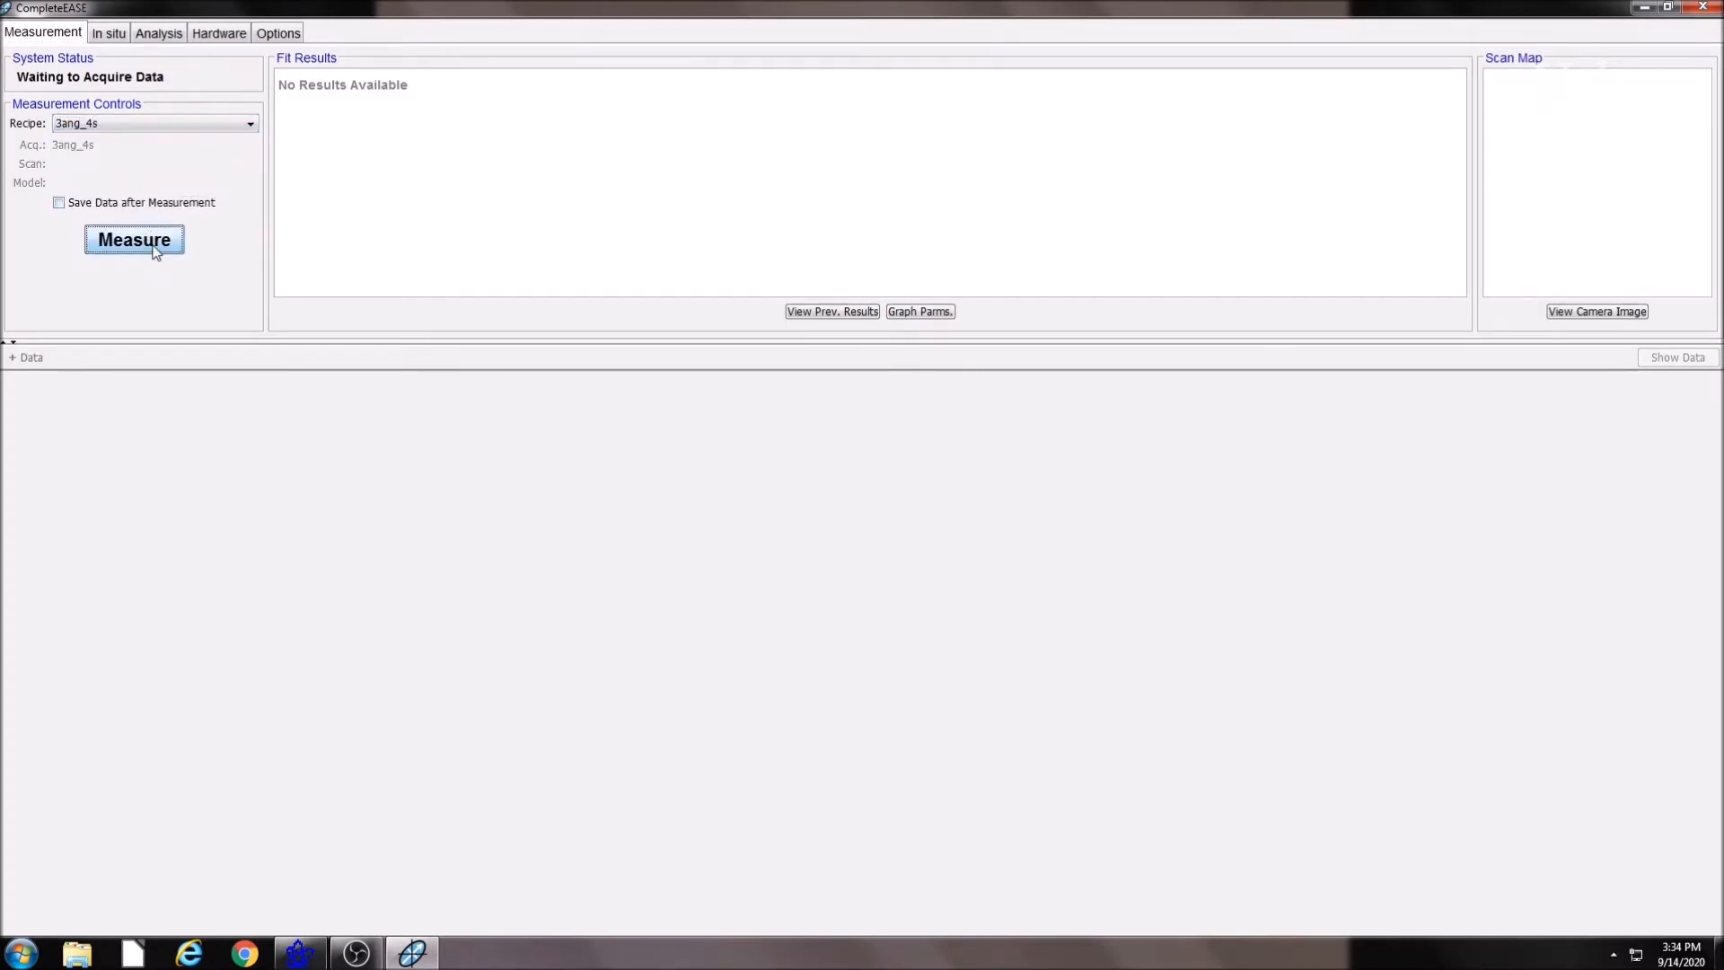
click(133, 239)
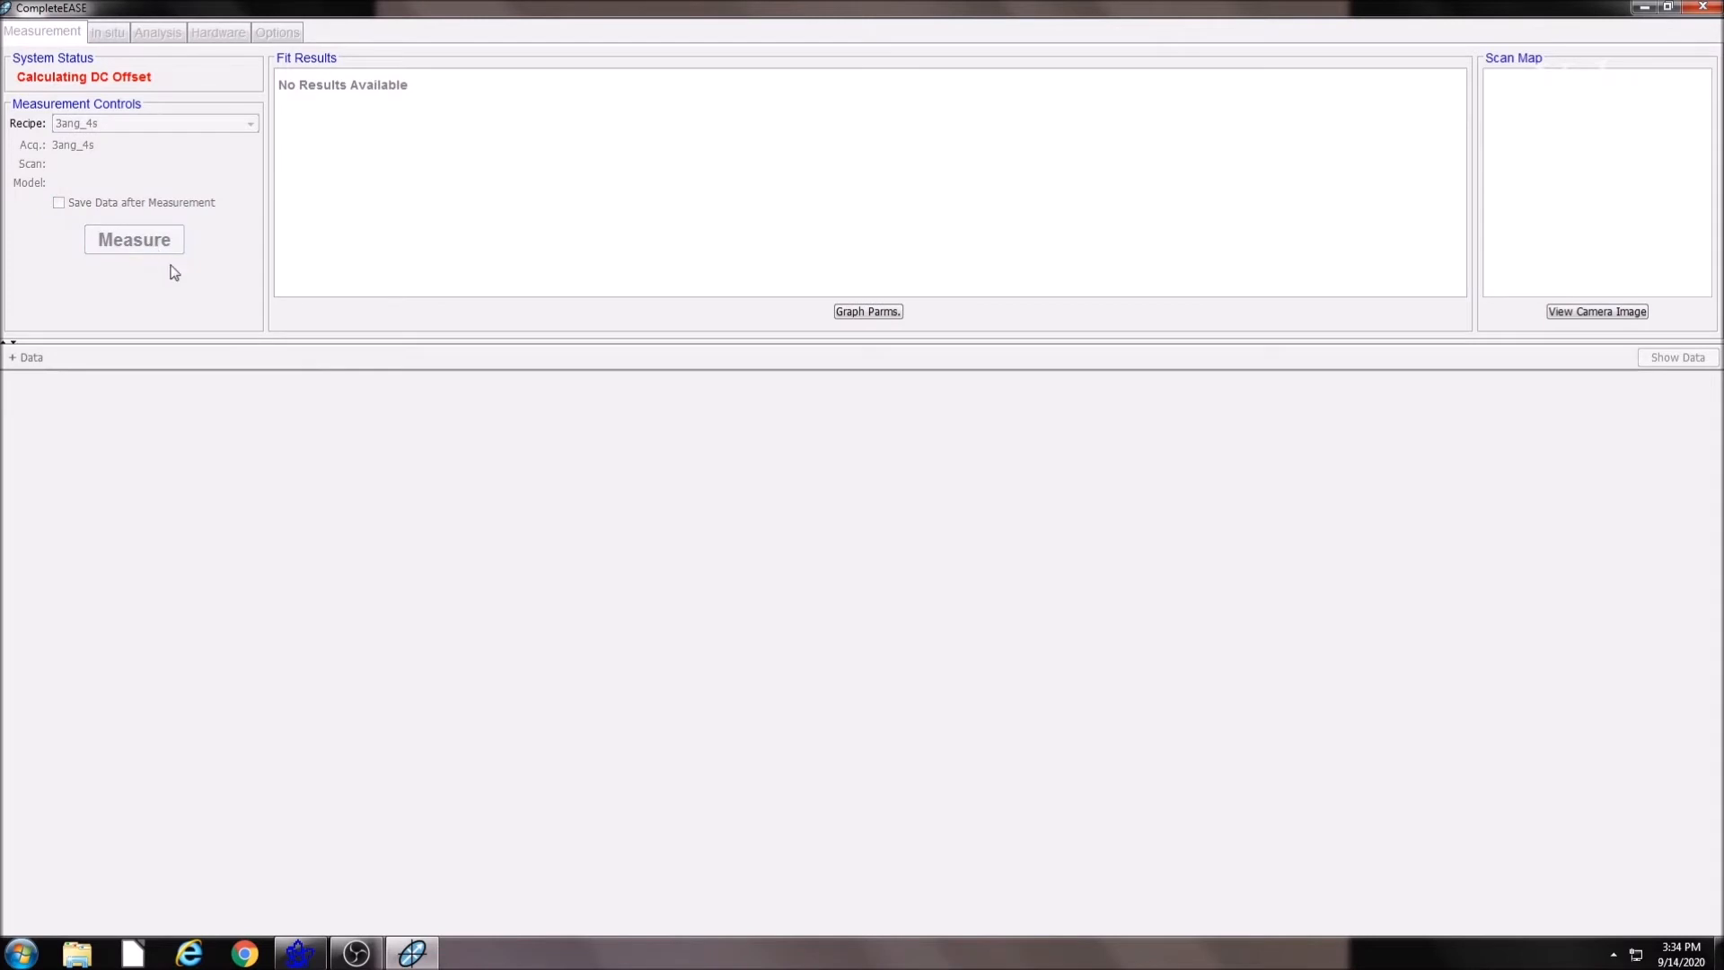
Leave the Alignment Screen so the Psi/Delta spectra at 60, 65 and 70 degrees finish acquiring
click(133, 239)
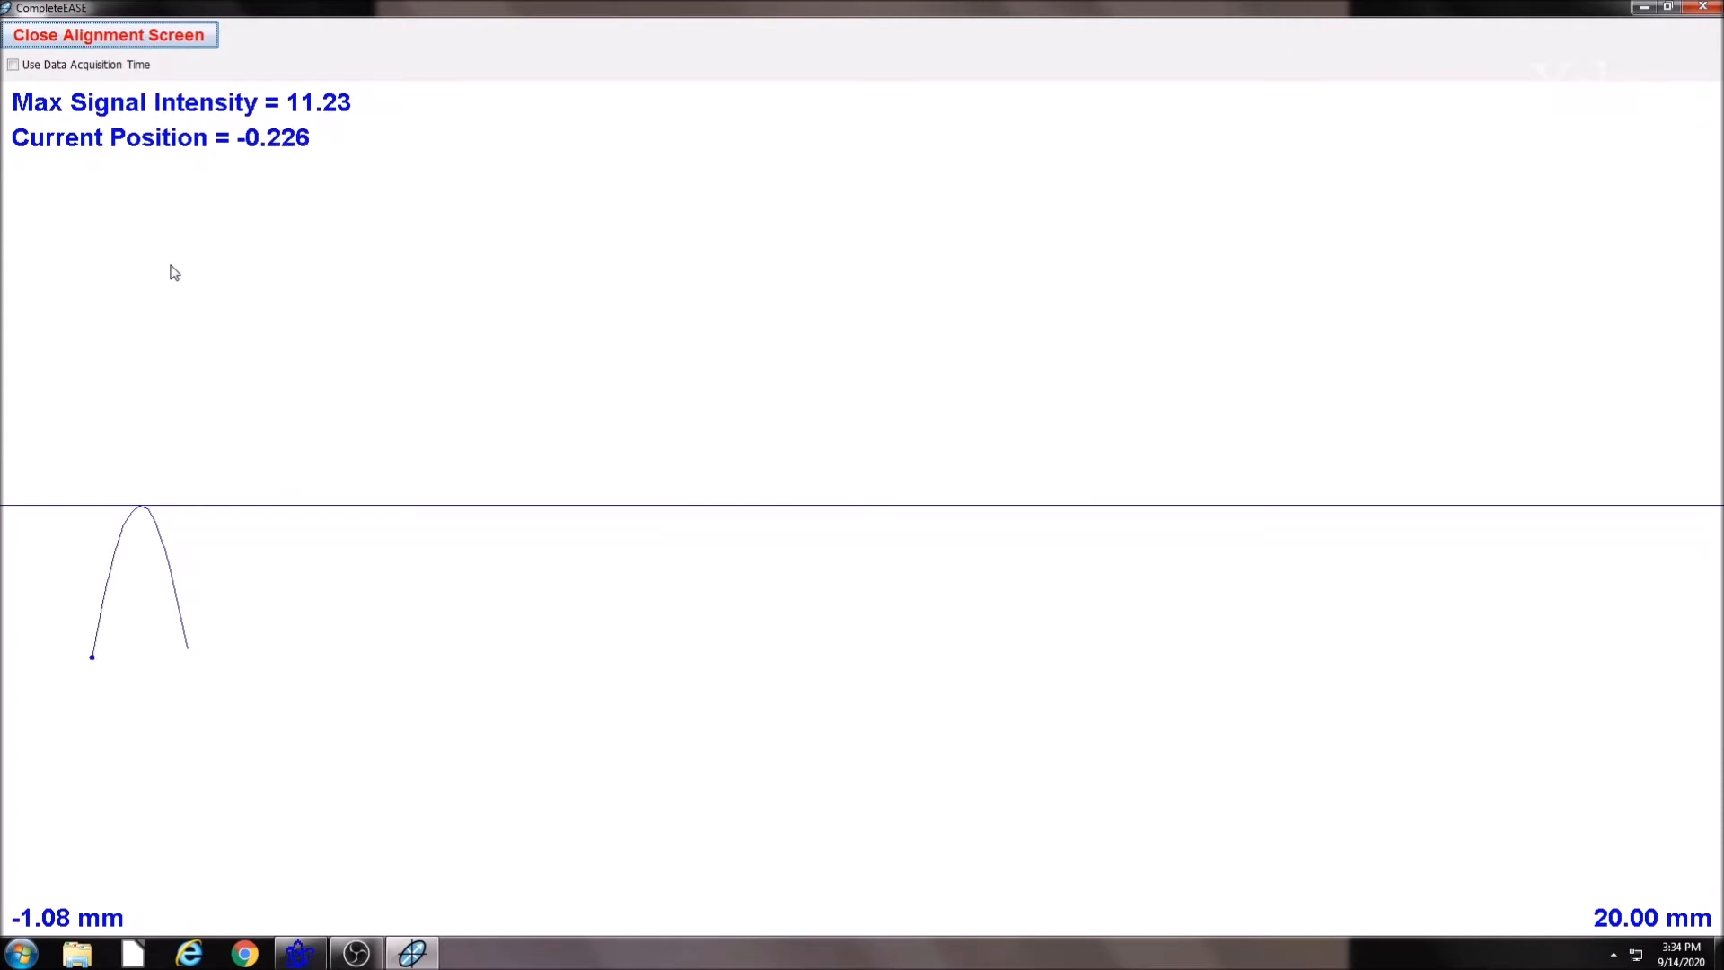
click(110, 34)
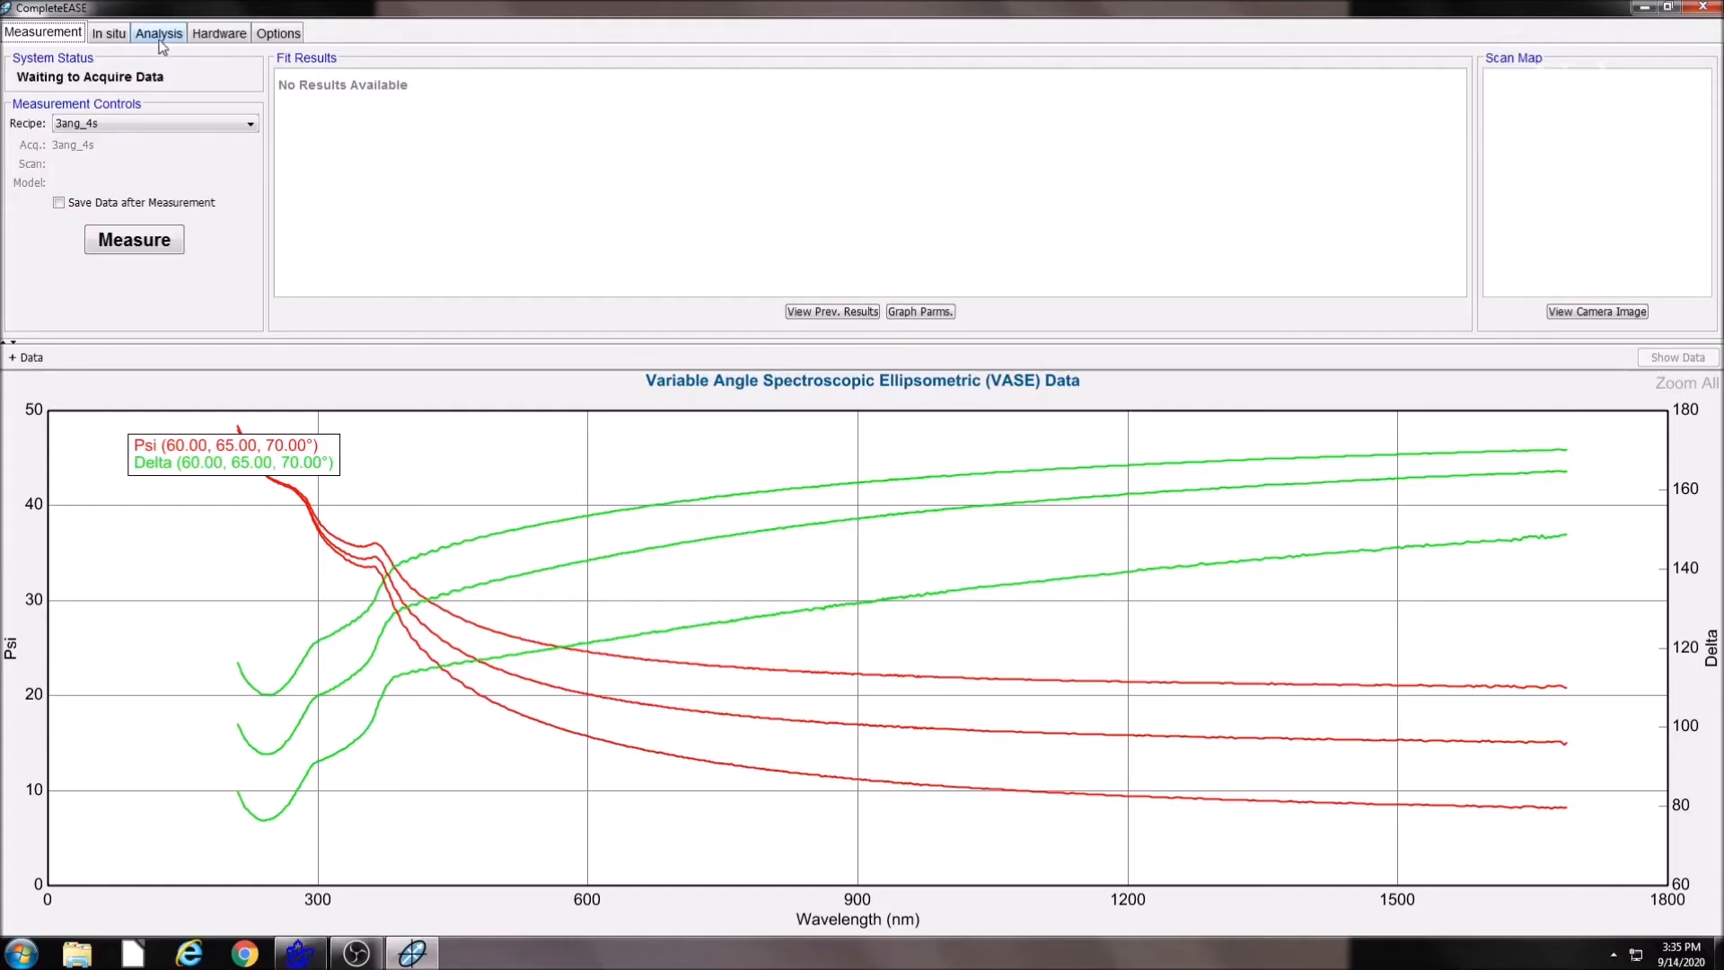
In Analysis, load Si with Thermal Oxide.mod from the Basic model library
click(159, 33)
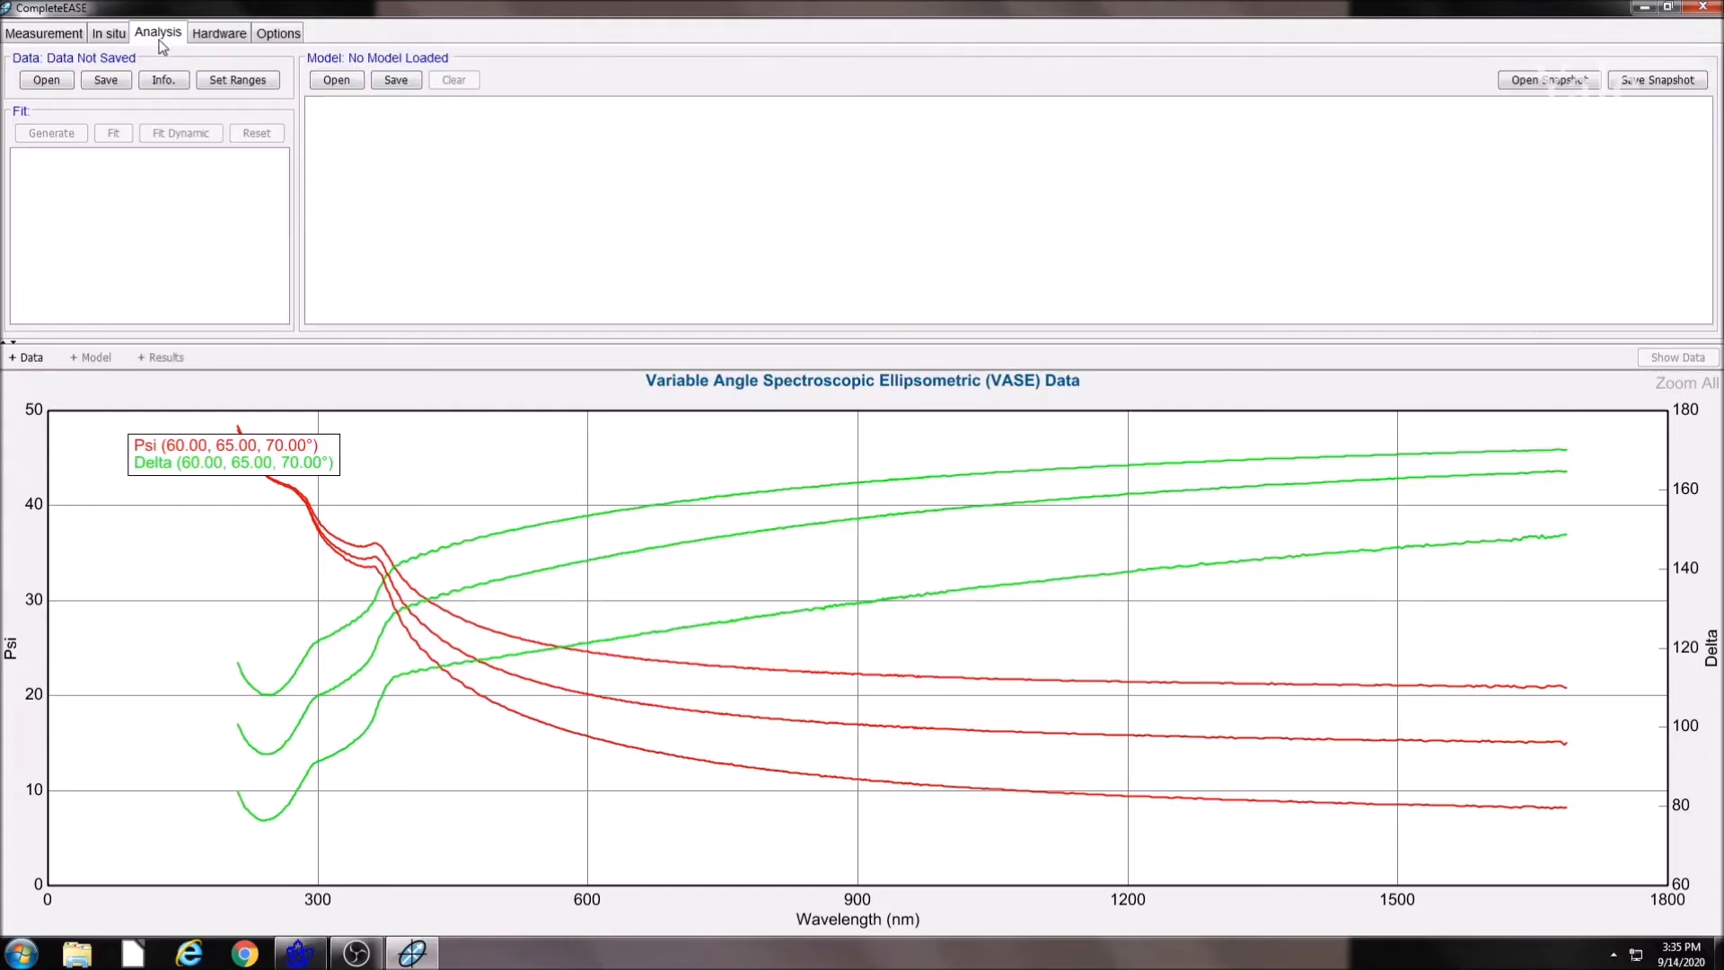
click(336, 79)
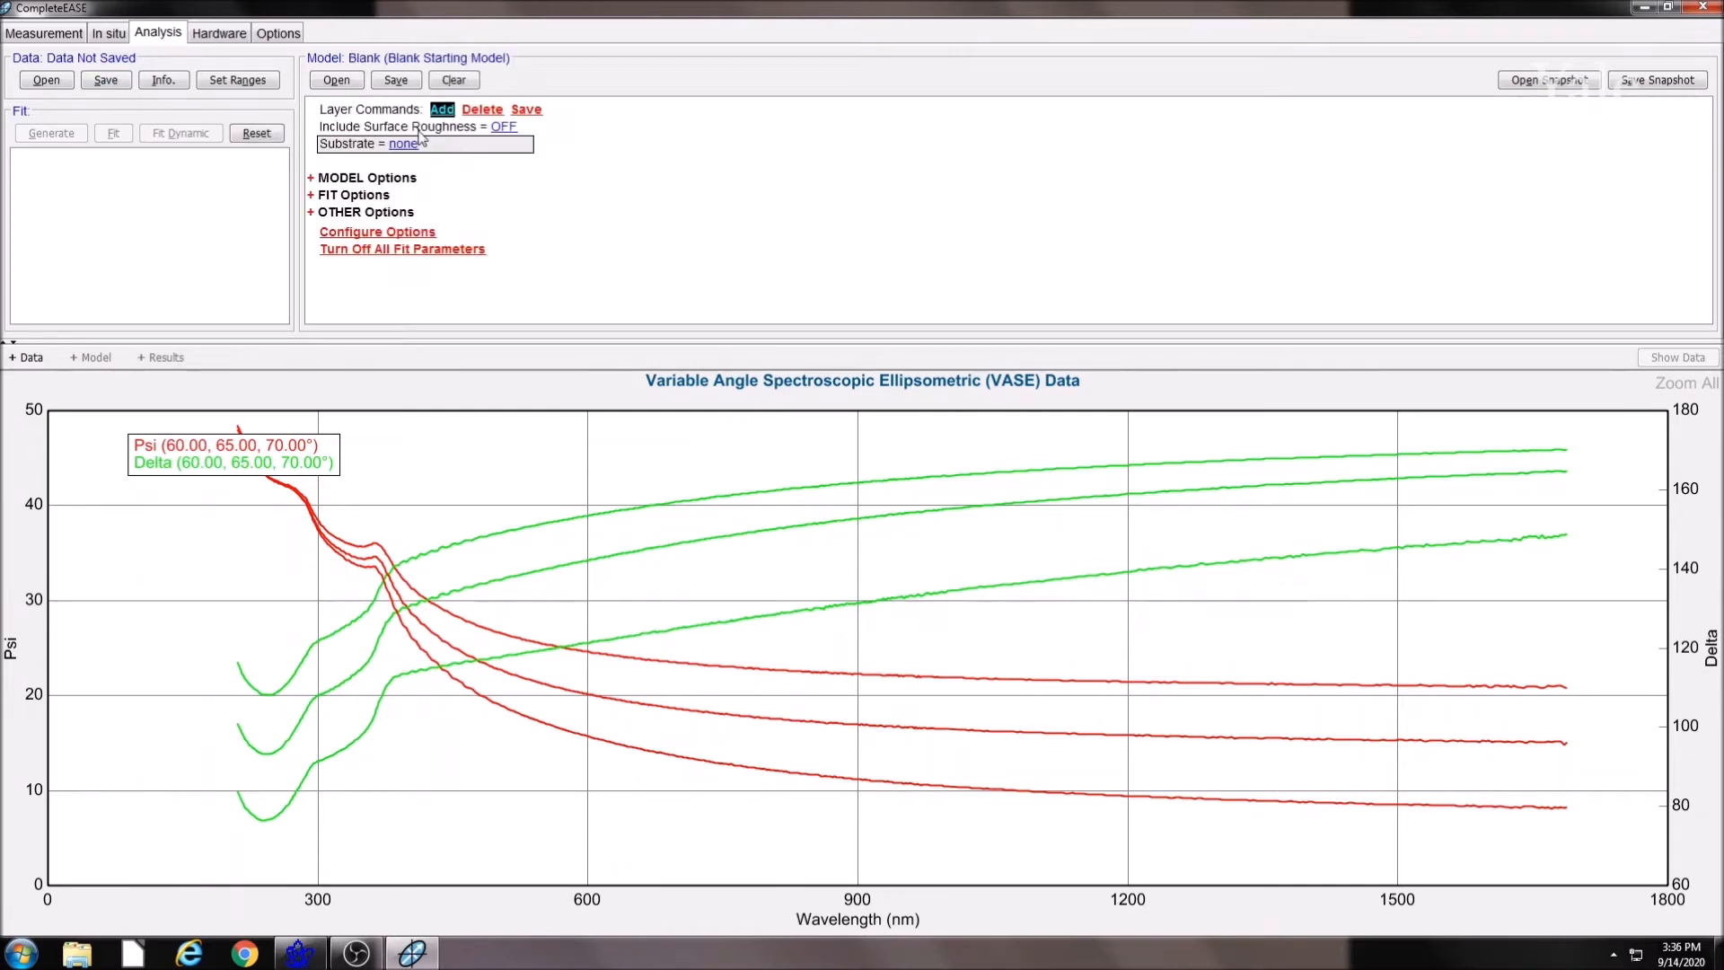
click(335, 79)
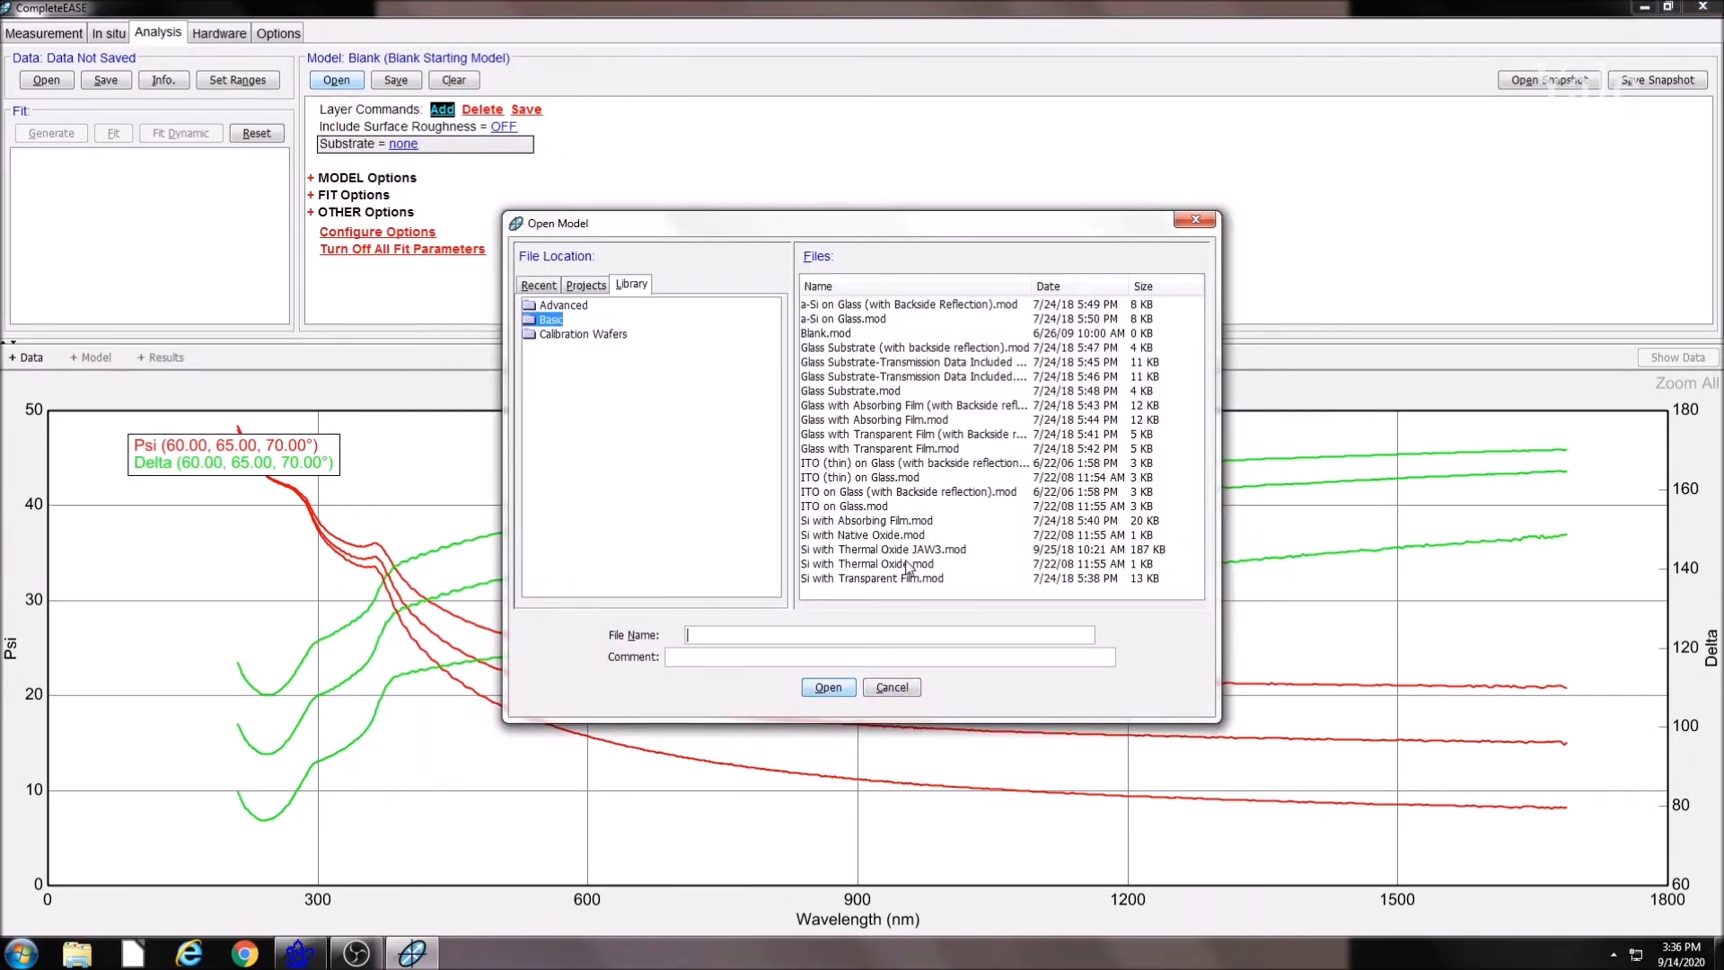
double_click(867, 563)
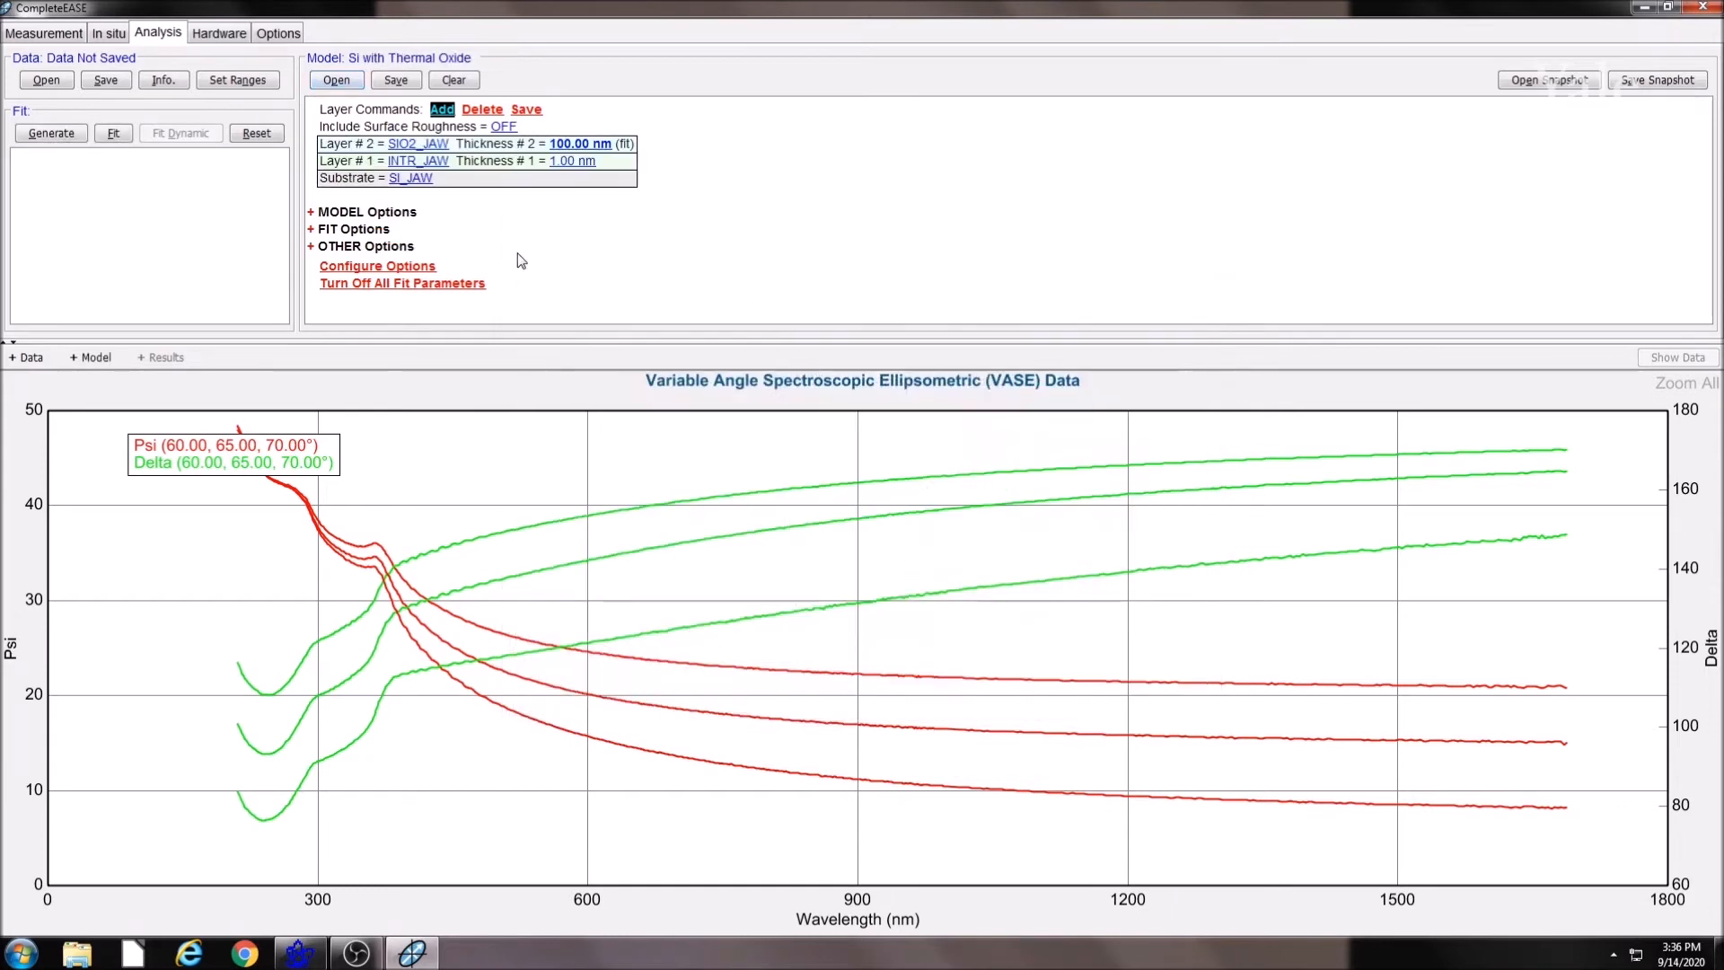
Generate and fit the model to the spectra, giving 23.50 nm SiO2 and MSE 1.910
click(113, 133)
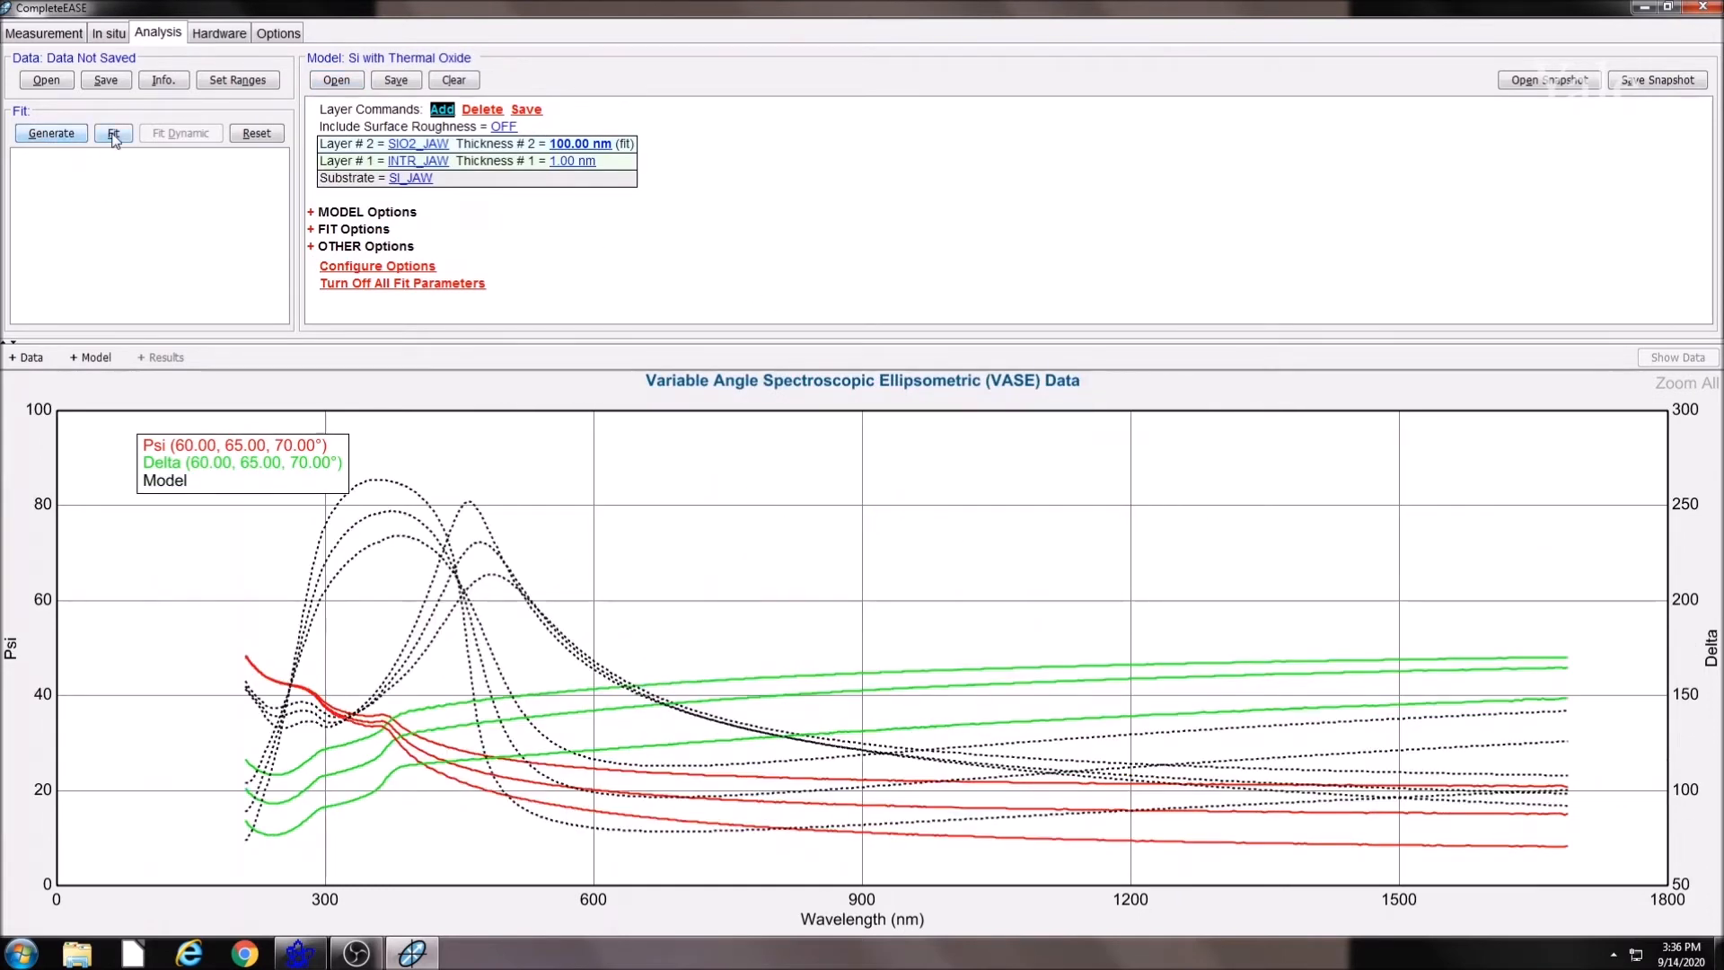
click(113, 133)
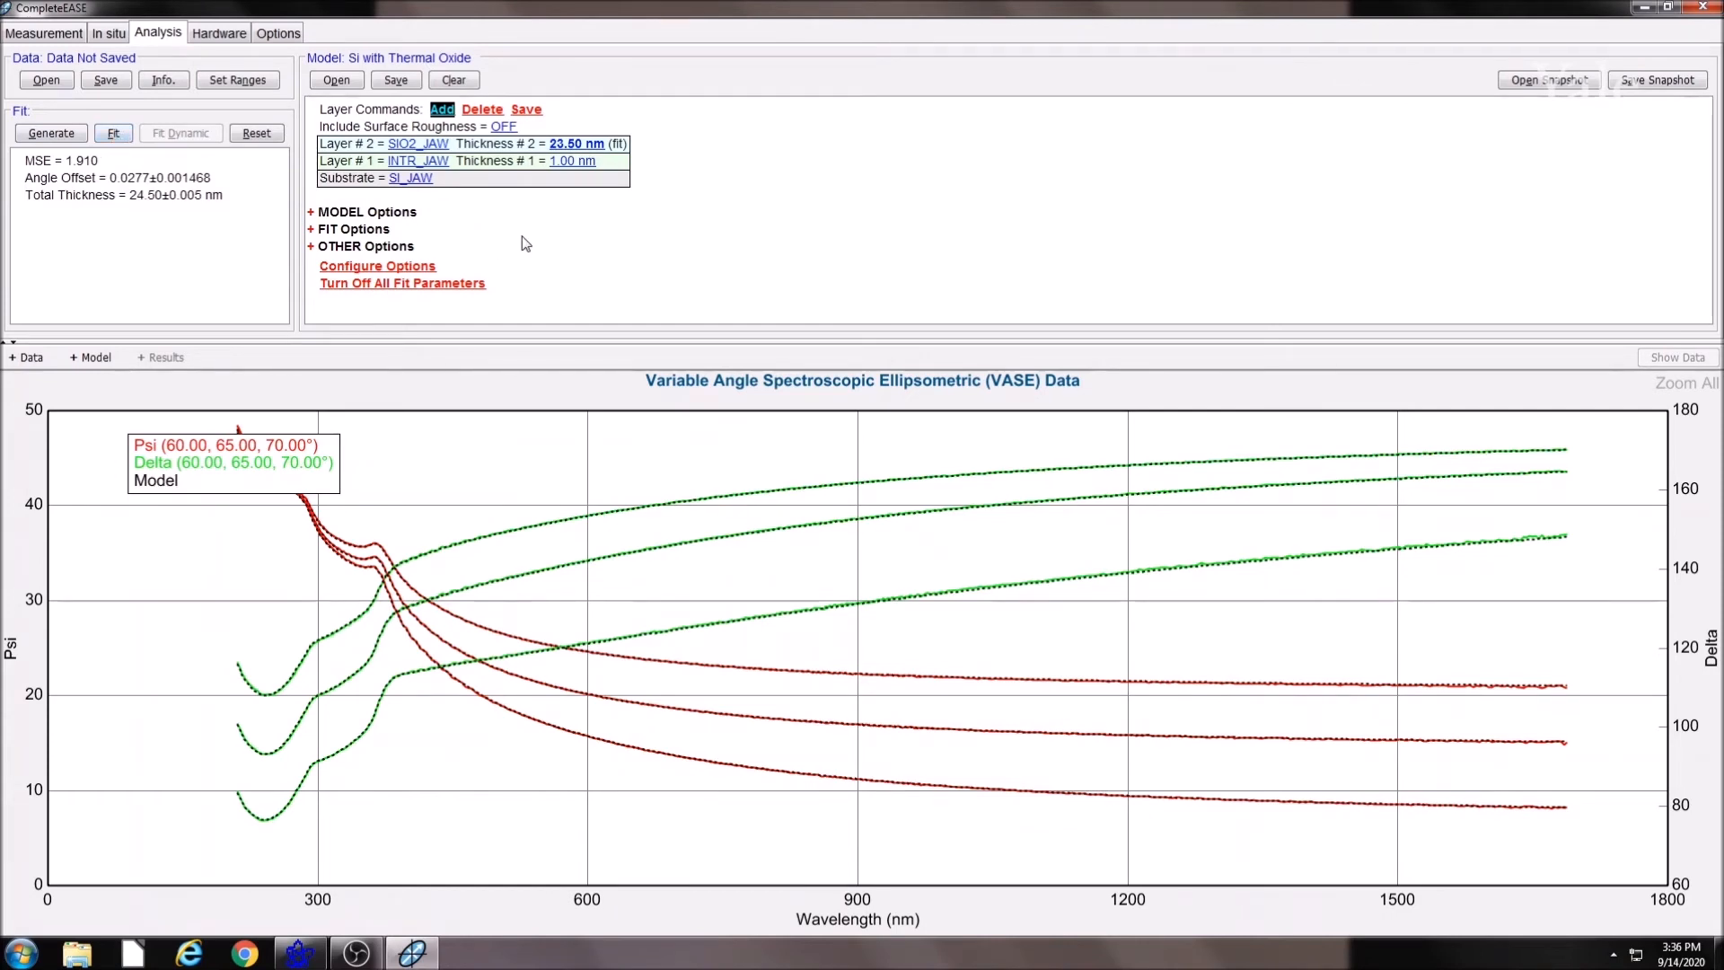
mouse_move(432, 205)
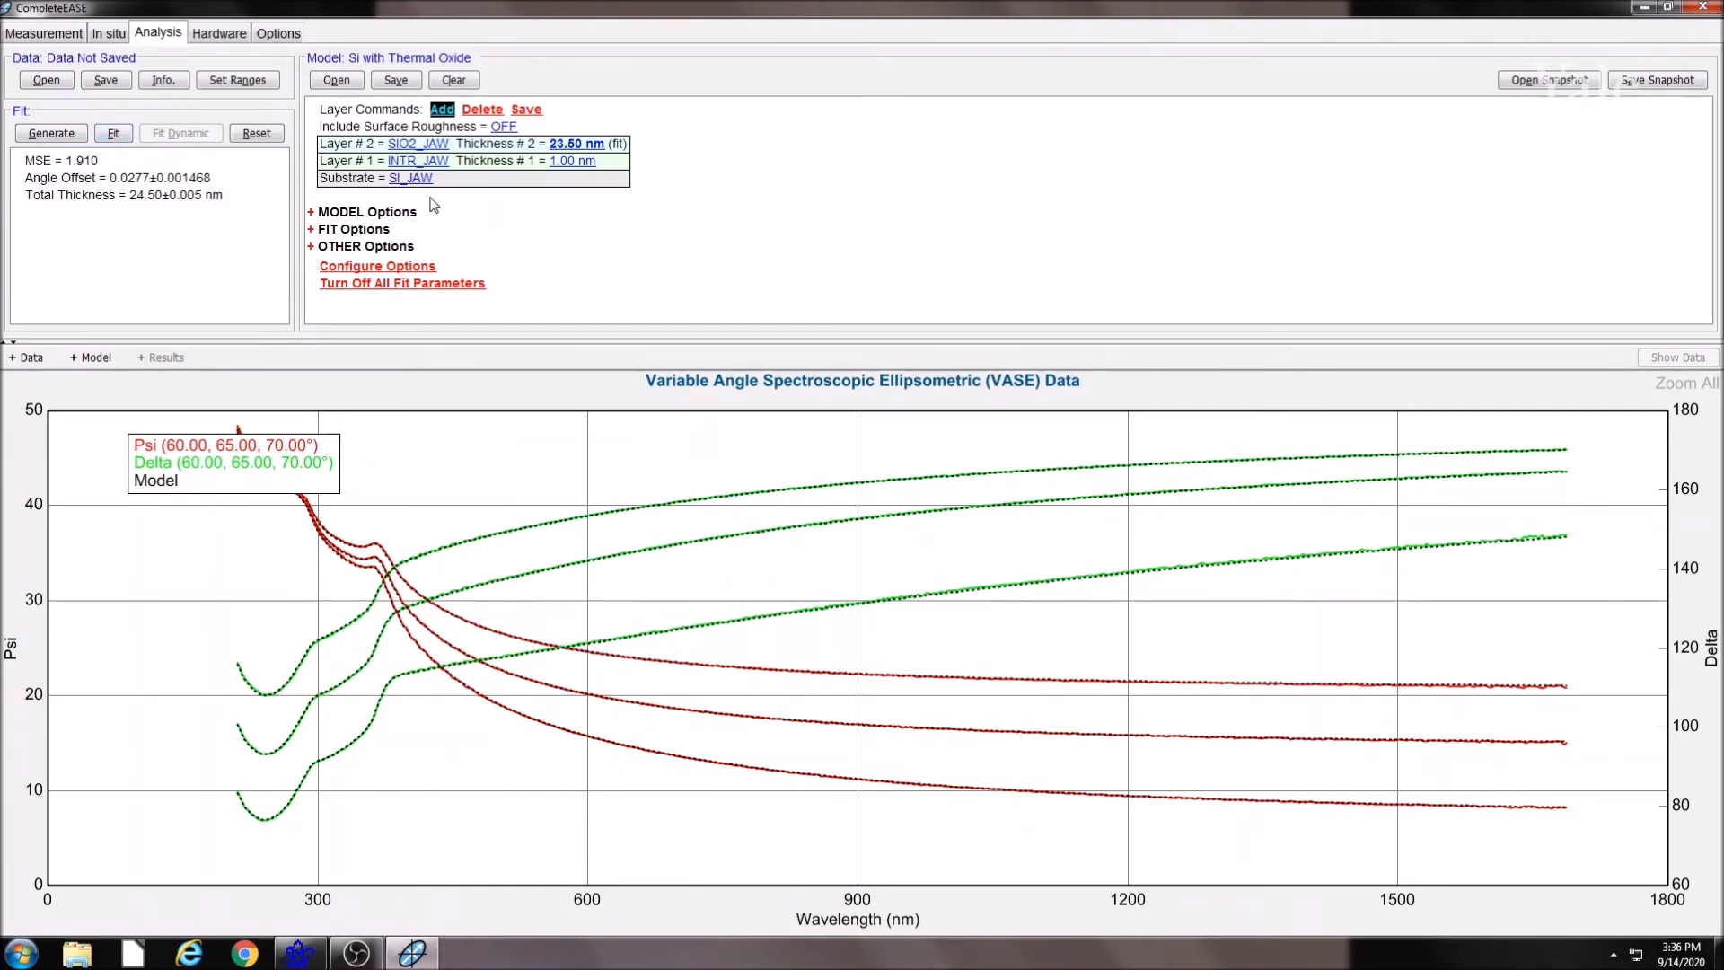
Clear the model and set the substrate to Si_JAW from the Semiconductor library
click(336, 79)
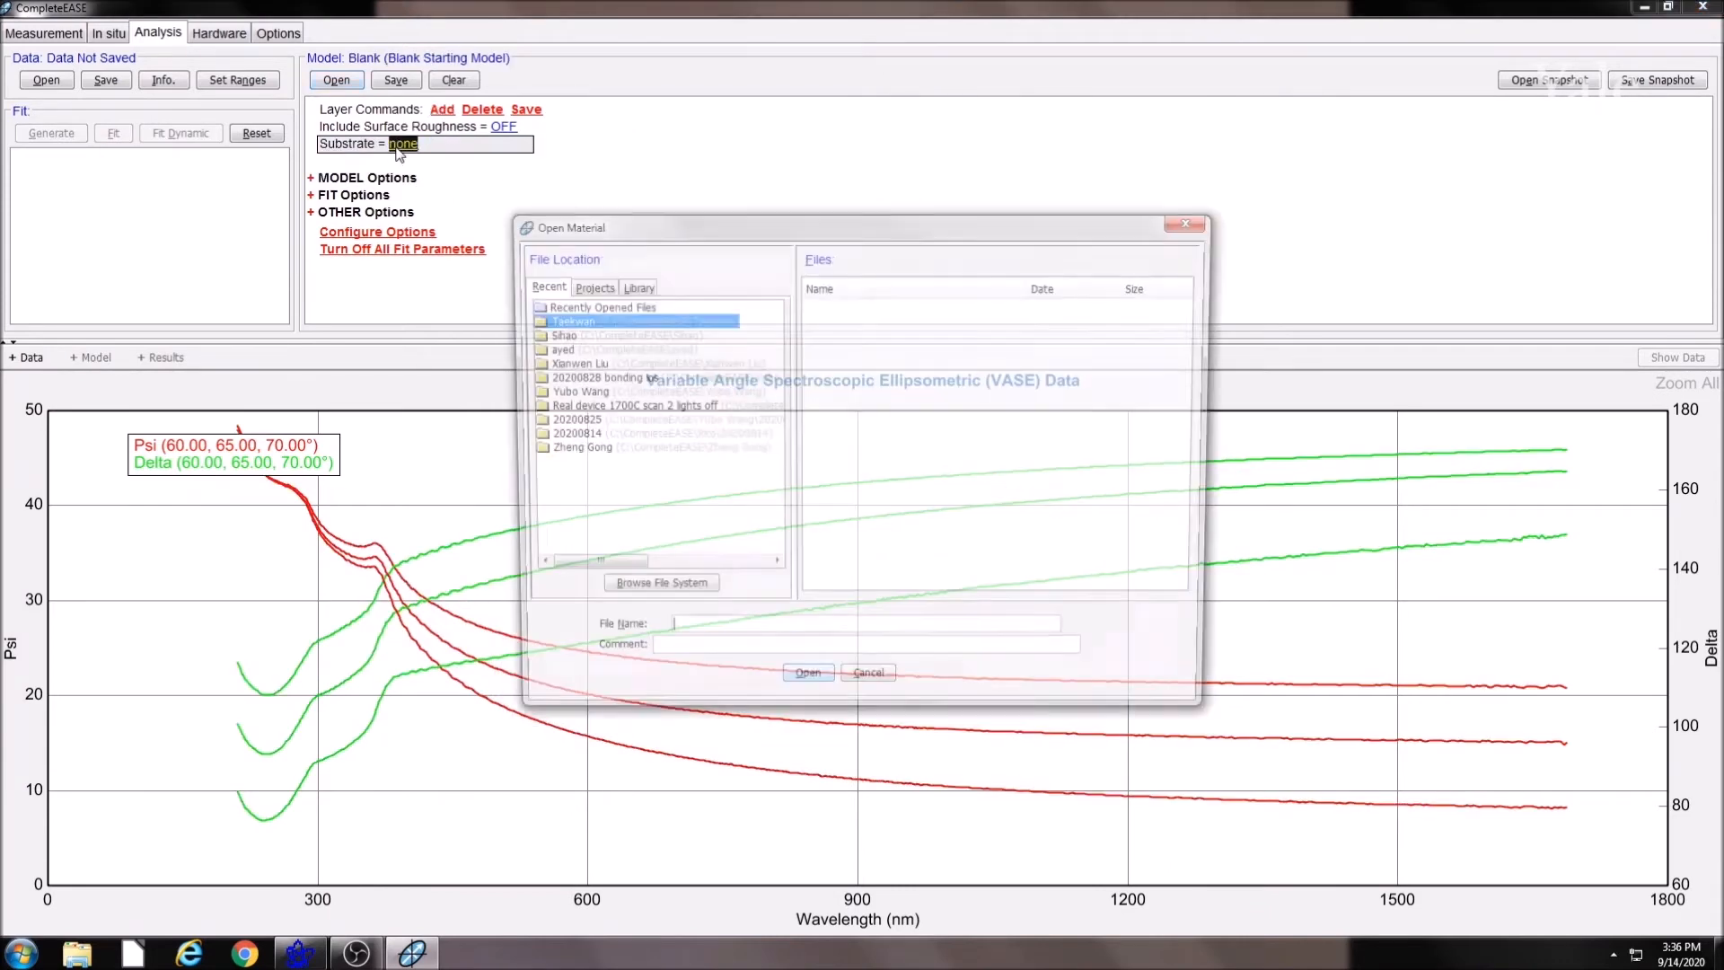
click(637, 287)
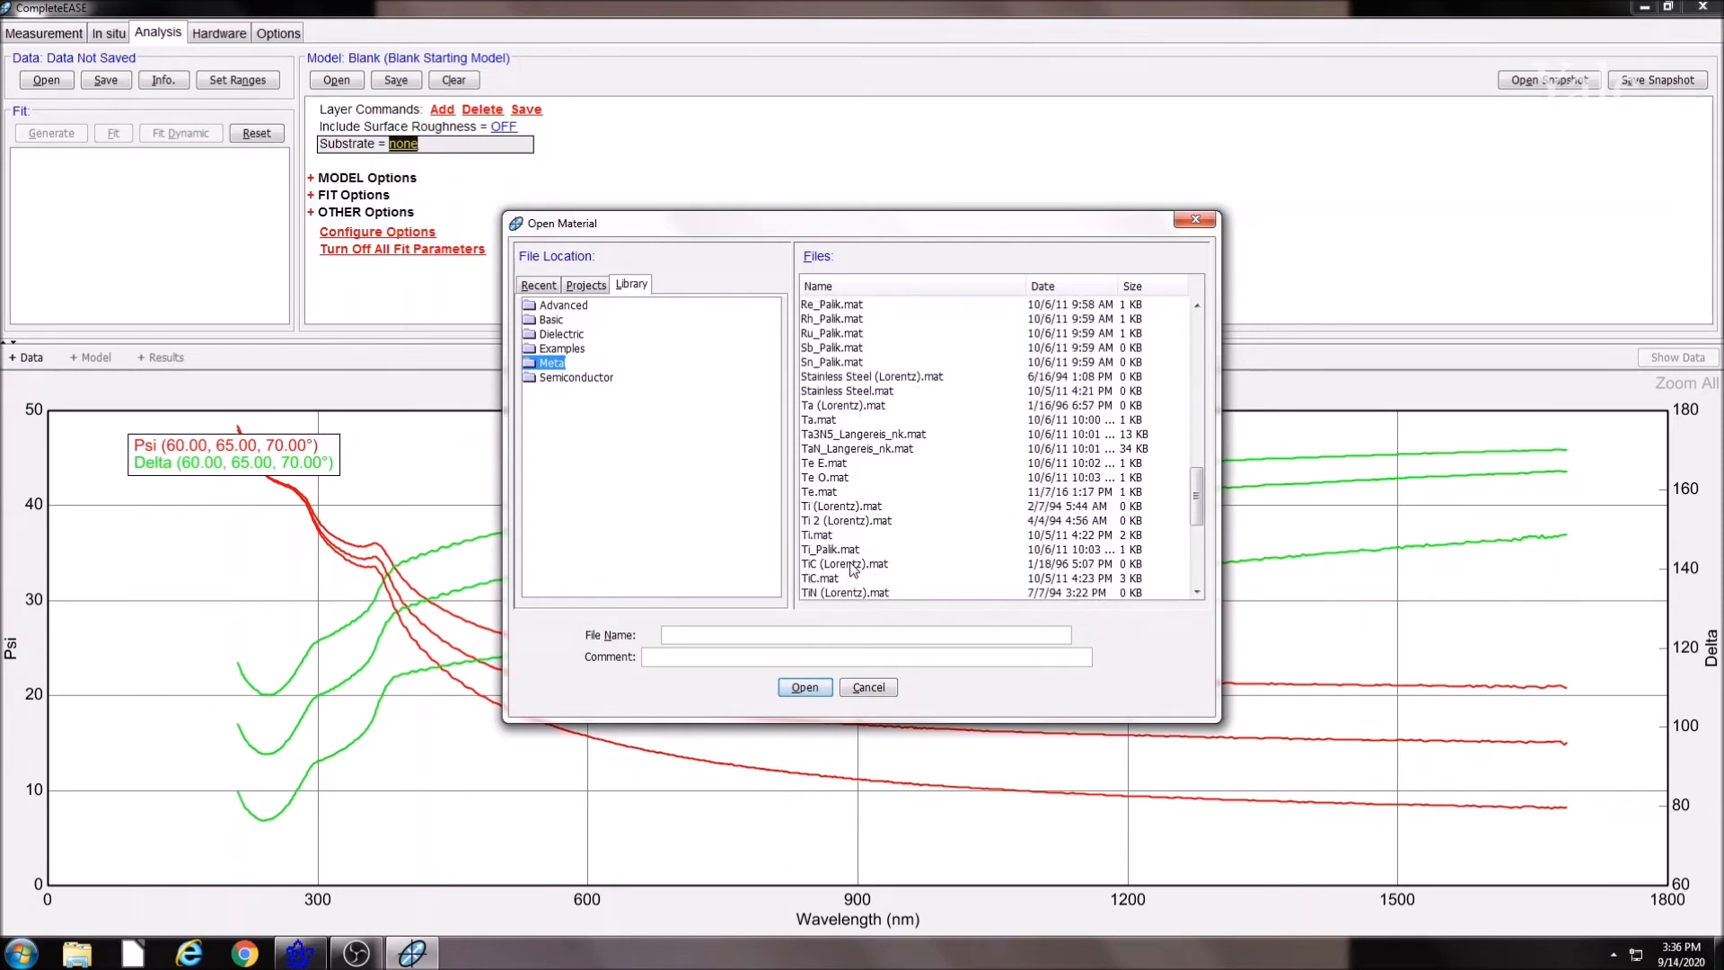
scroll(down, 3)
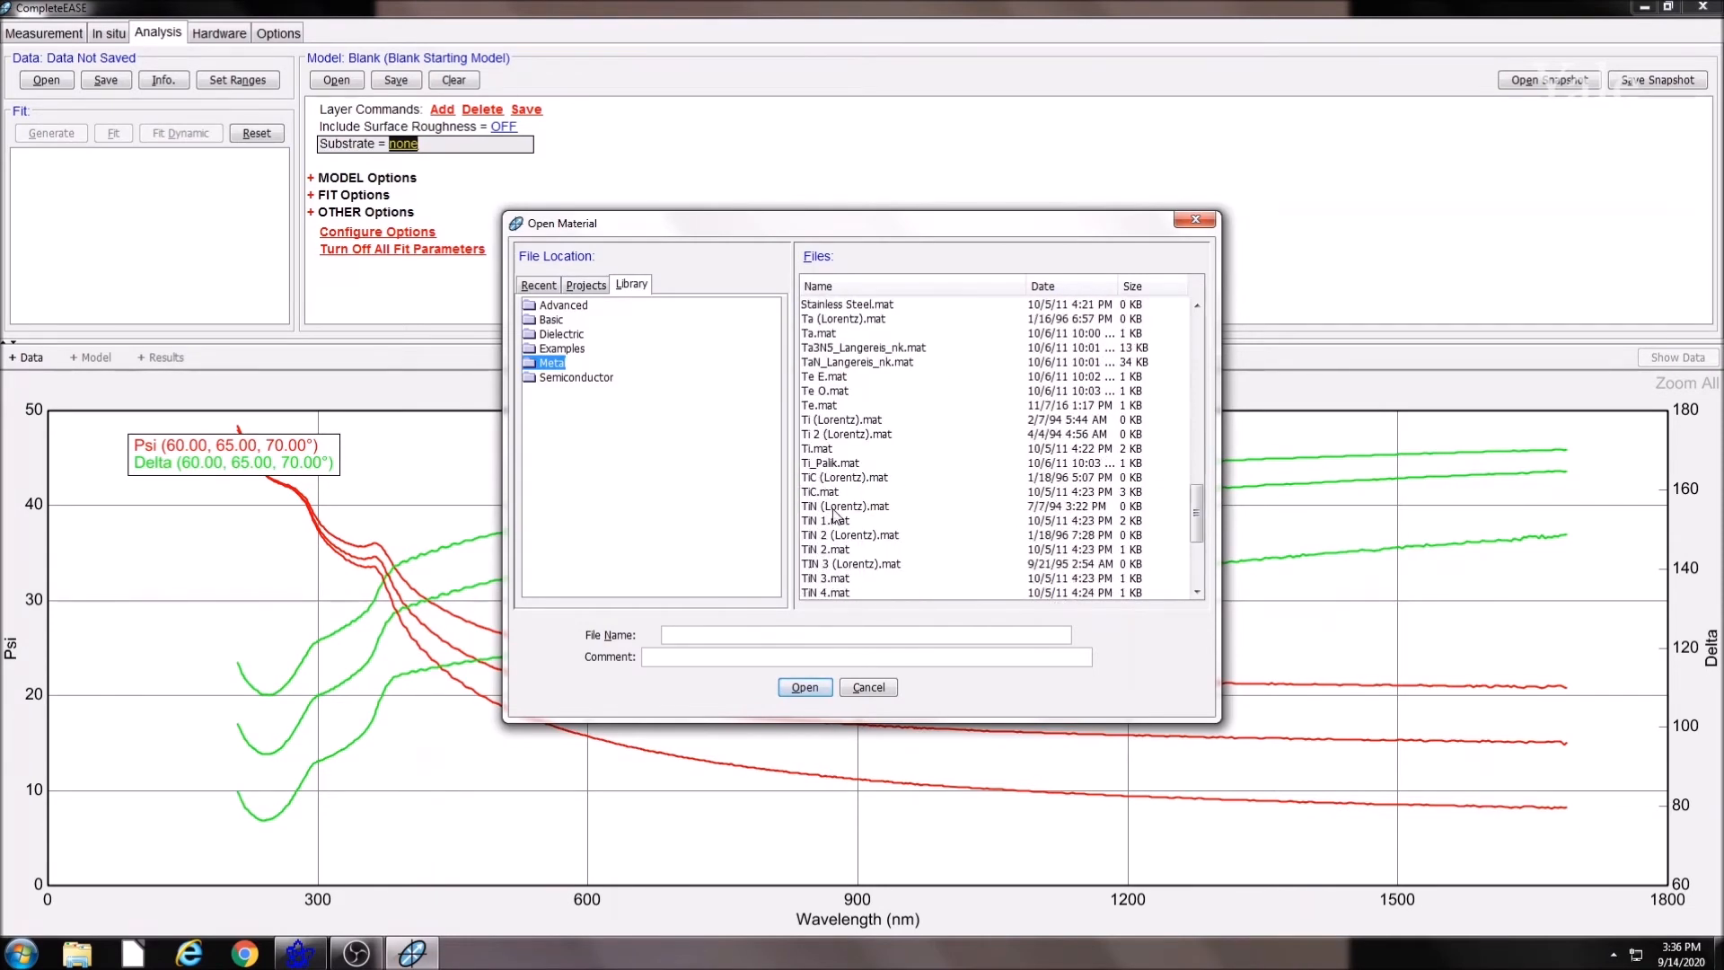
click(575, 377)
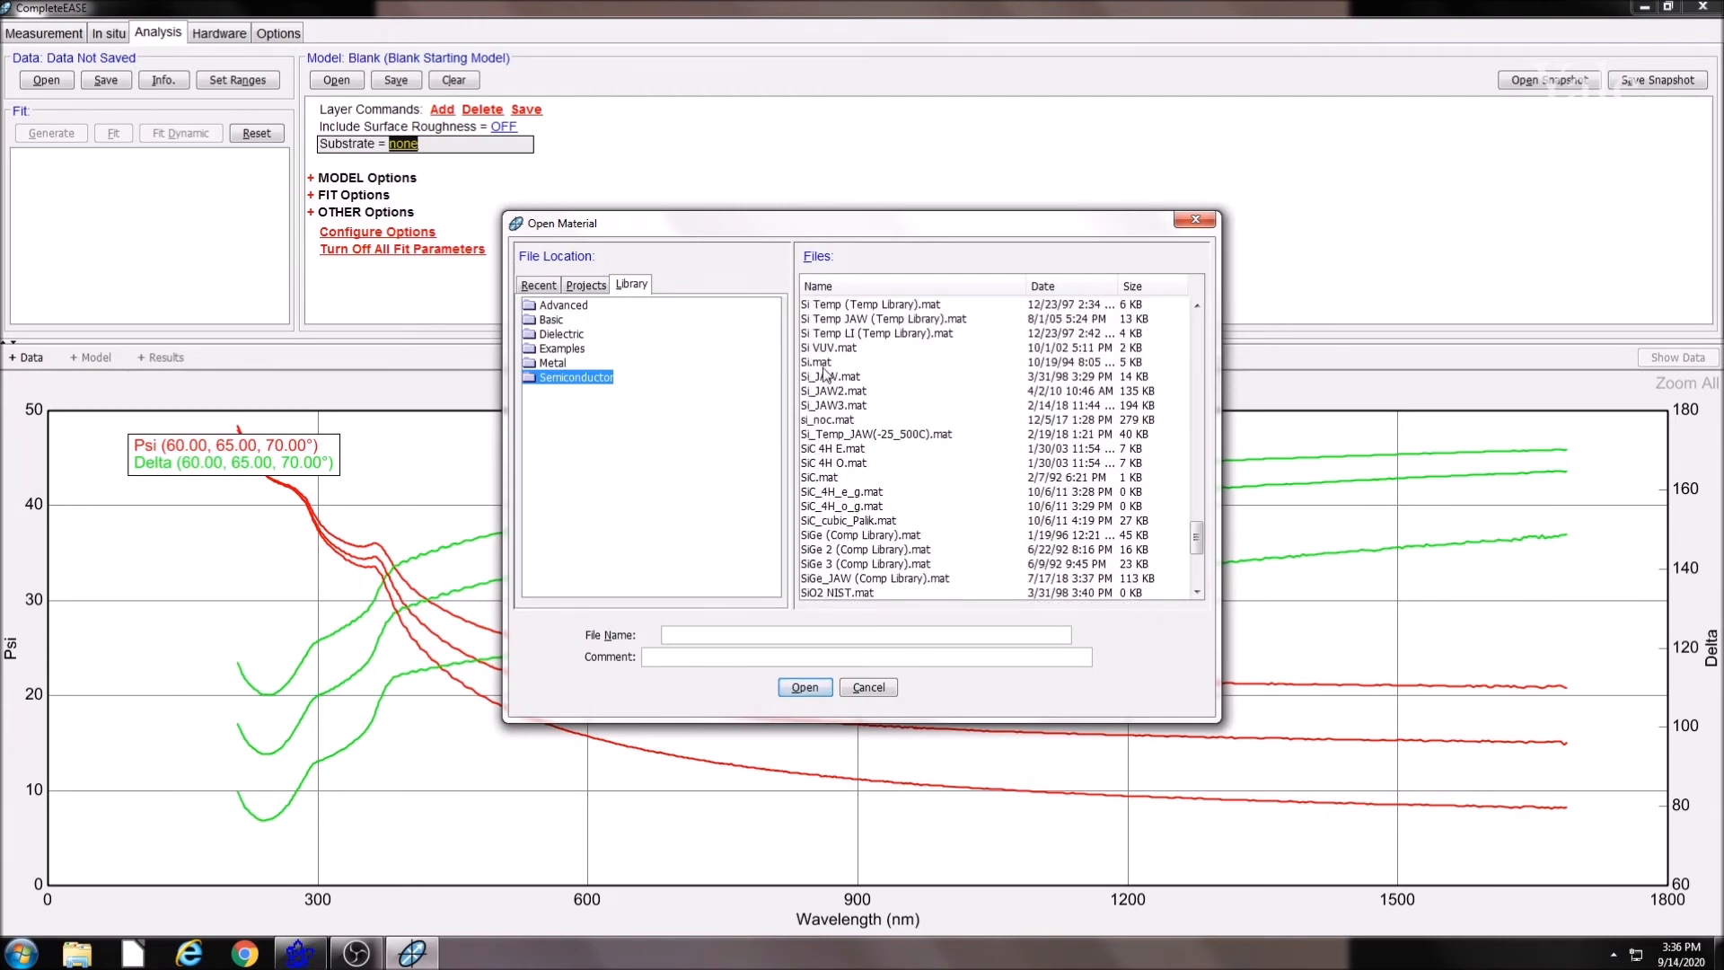
click(804, 686)
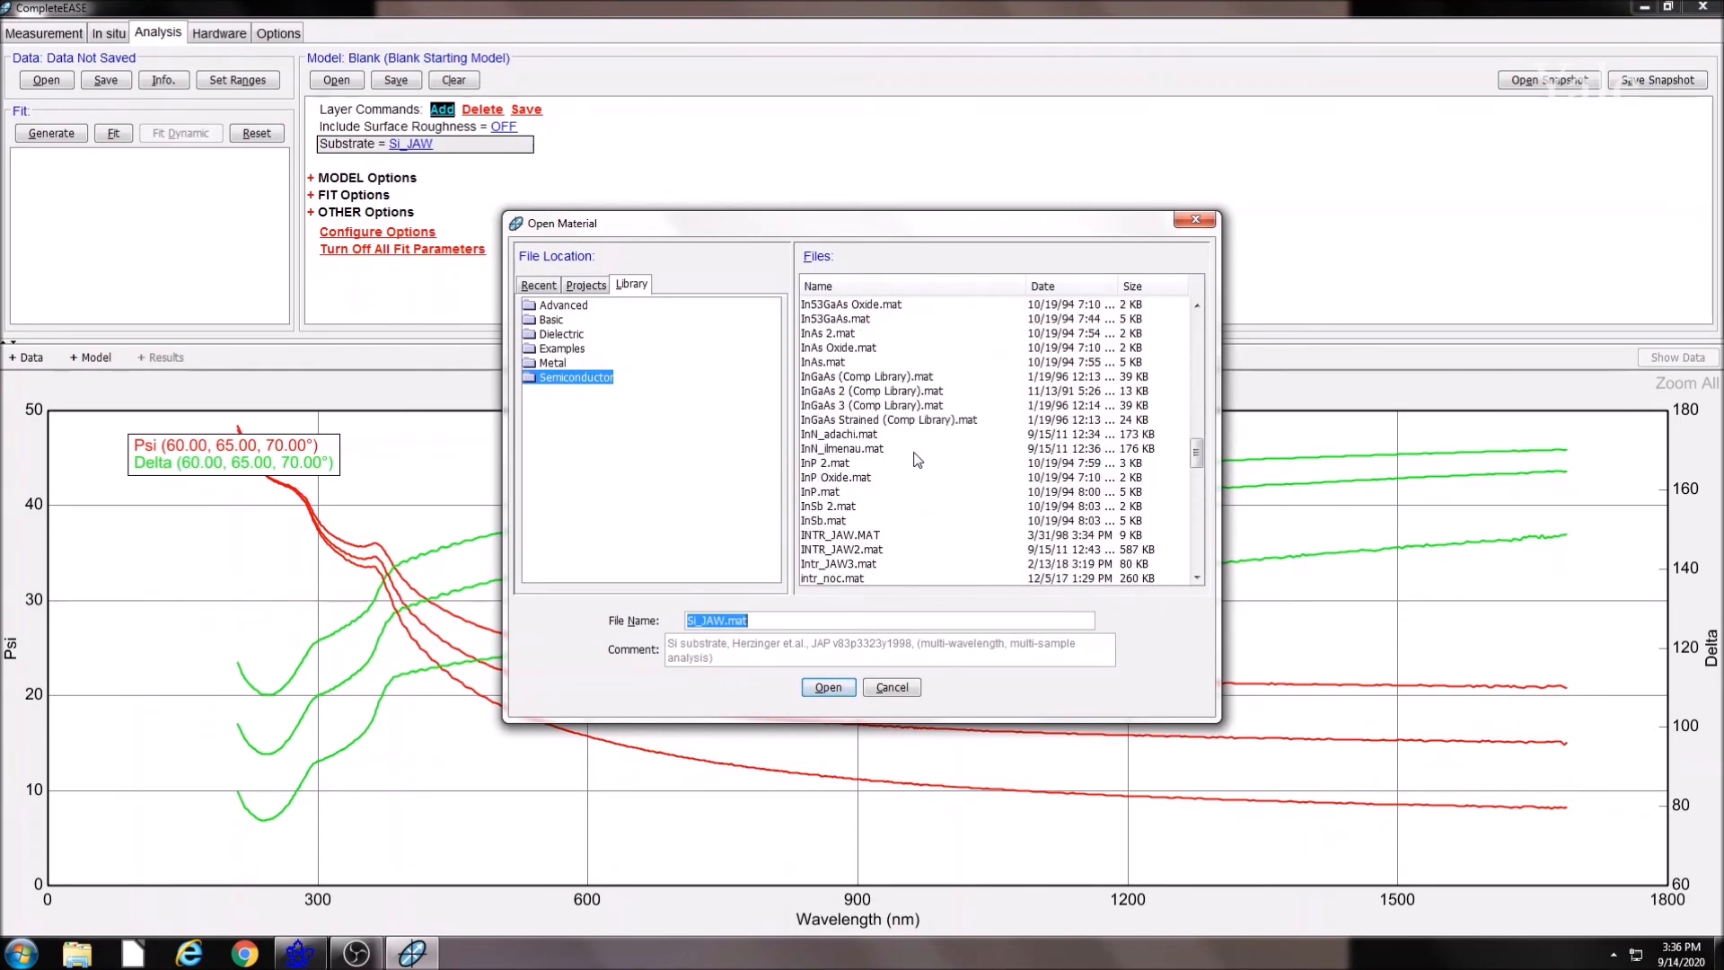
Add a 1.00 nm INTR_JAW interface layer on the substrate
click(869, 492)
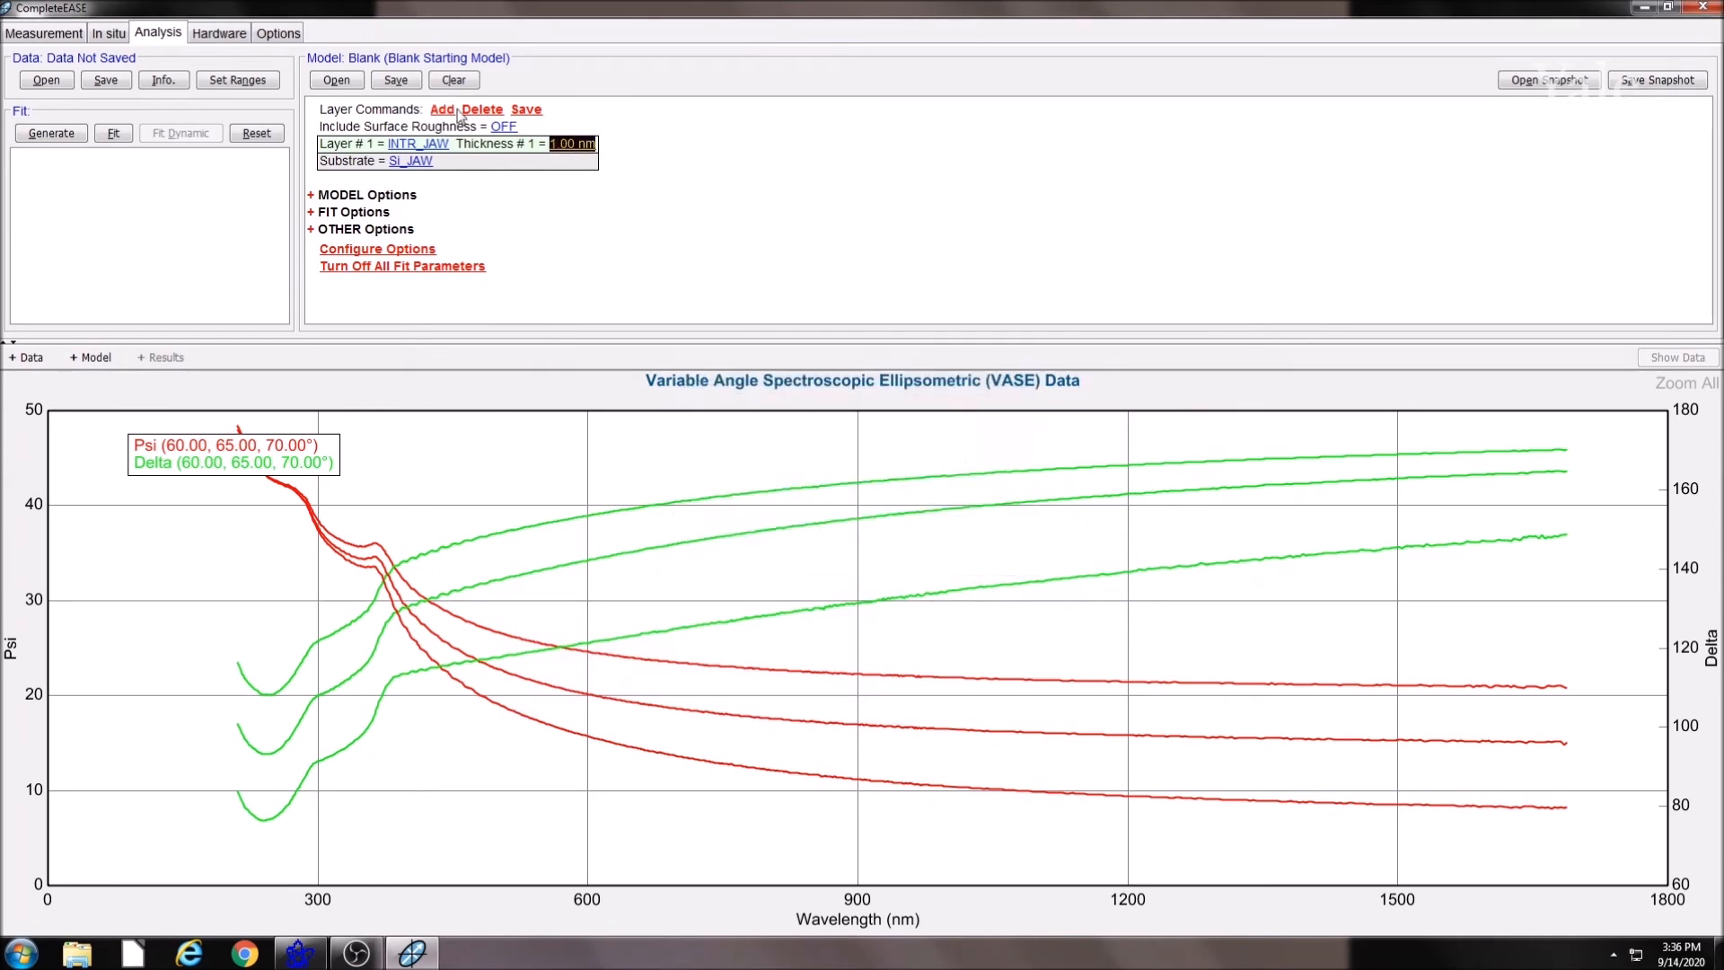
Add a Standard SiO2_JAW layer with its thickness marked as a fit parameter
click(442, 110)
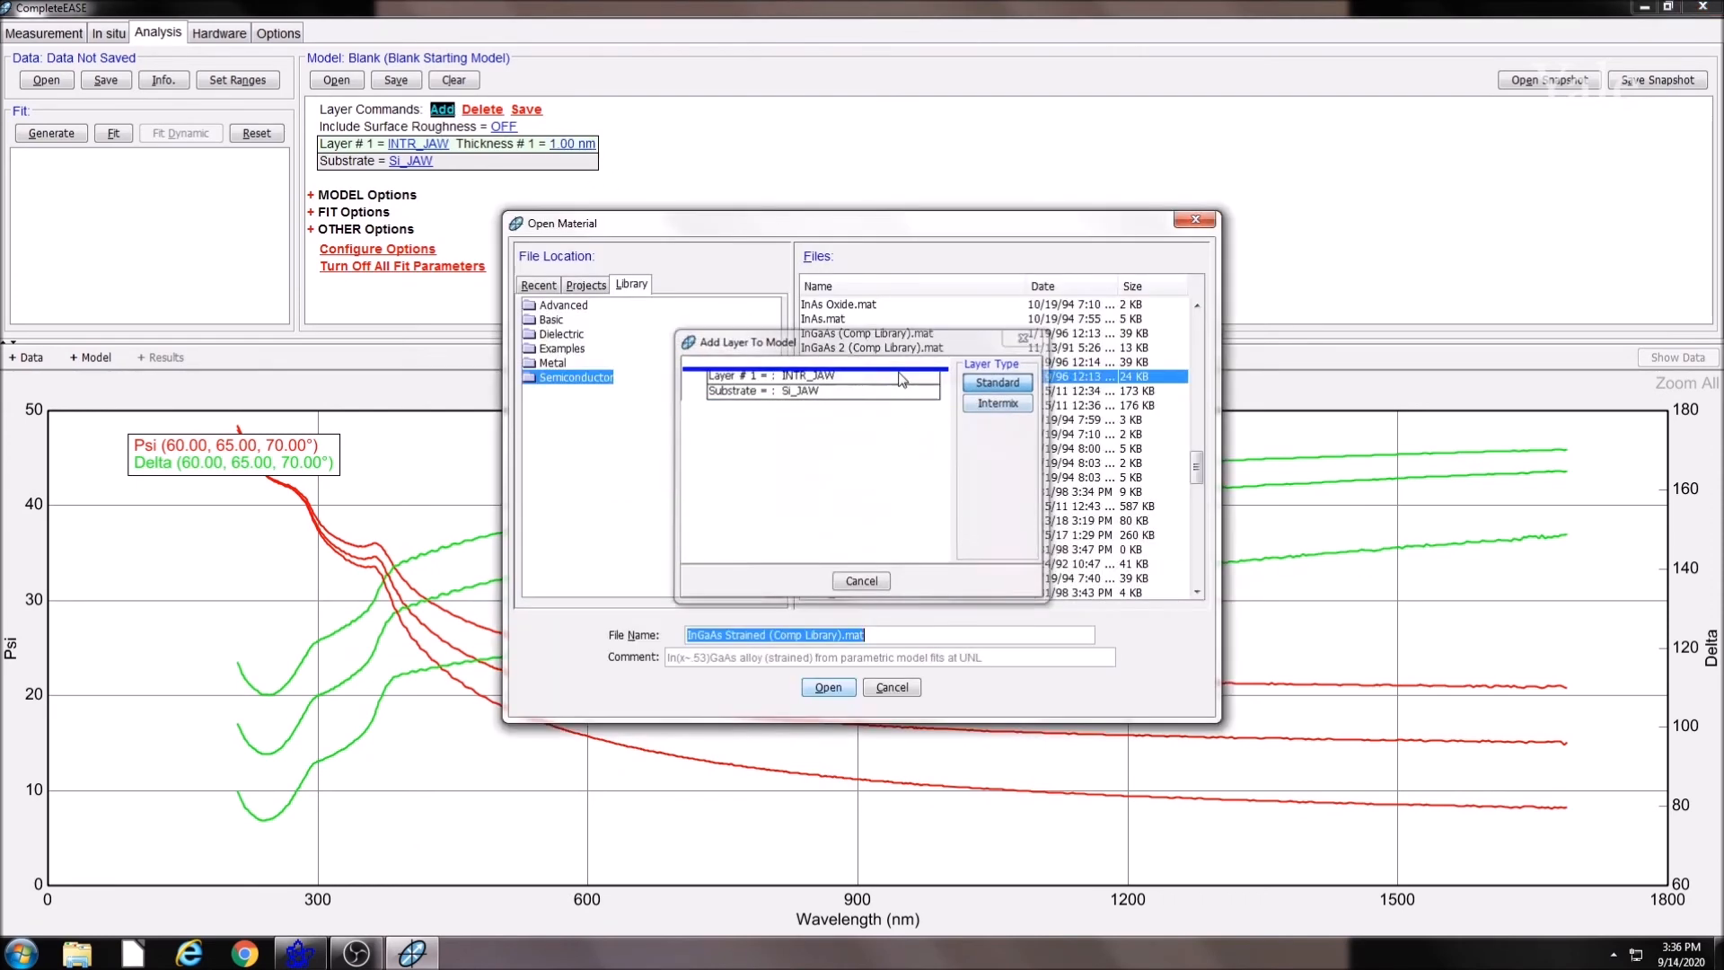
click(560, 334)
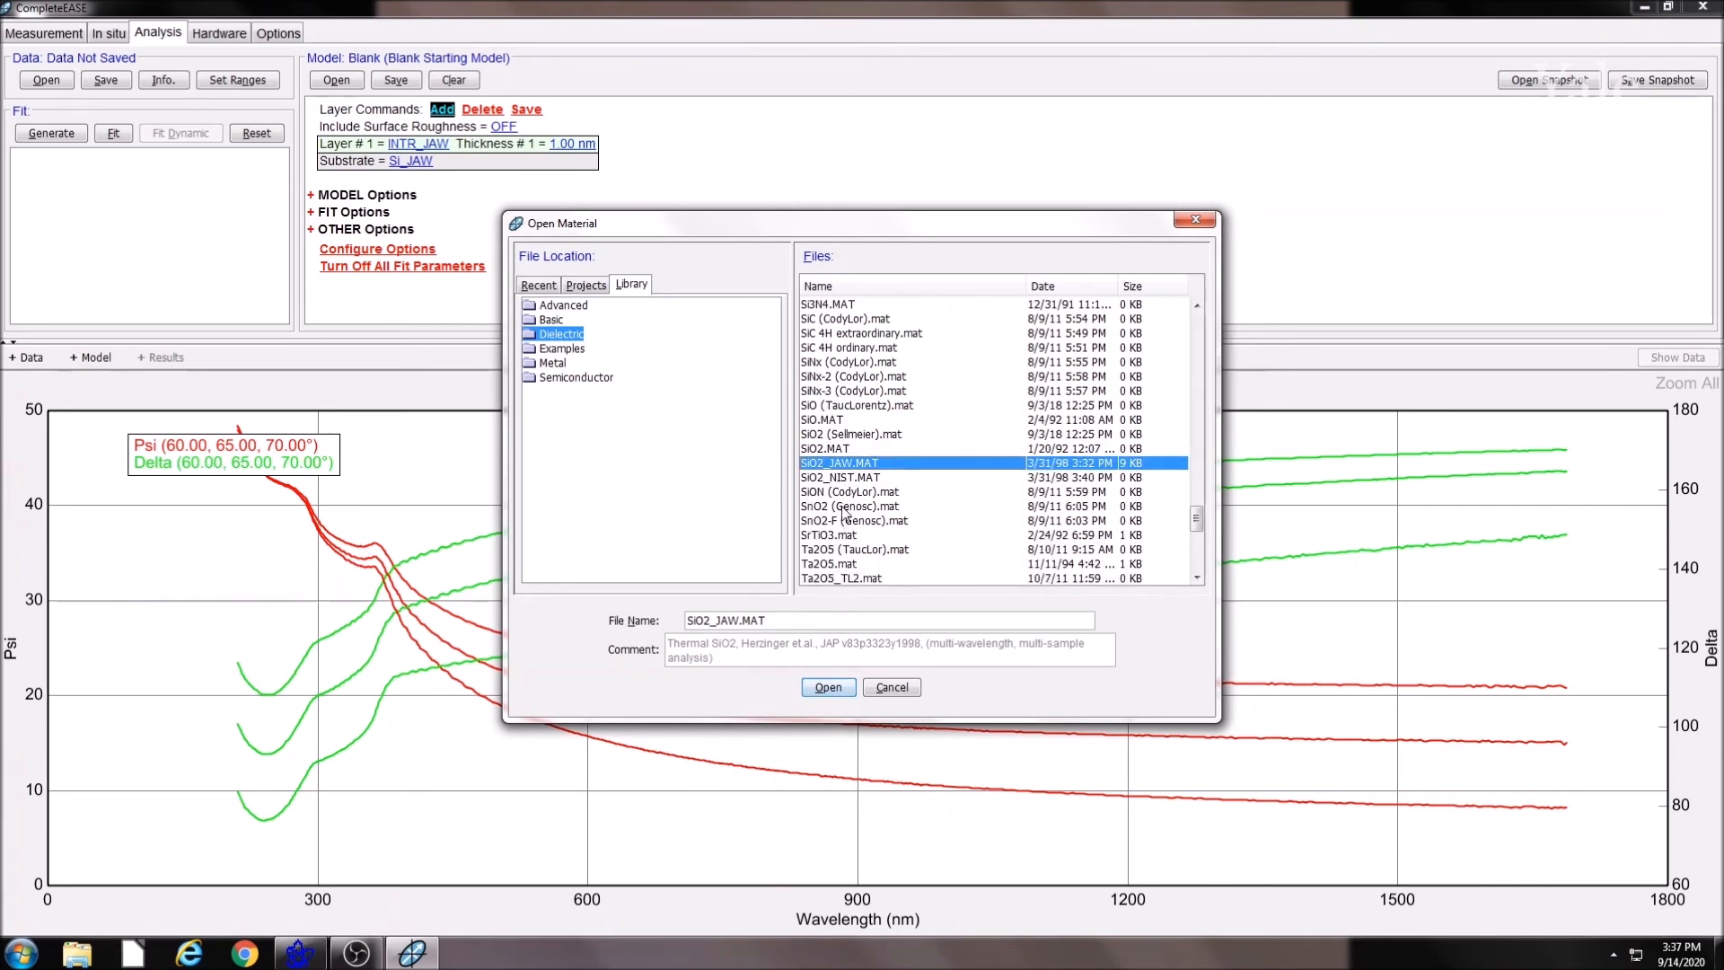
click(827, 686)
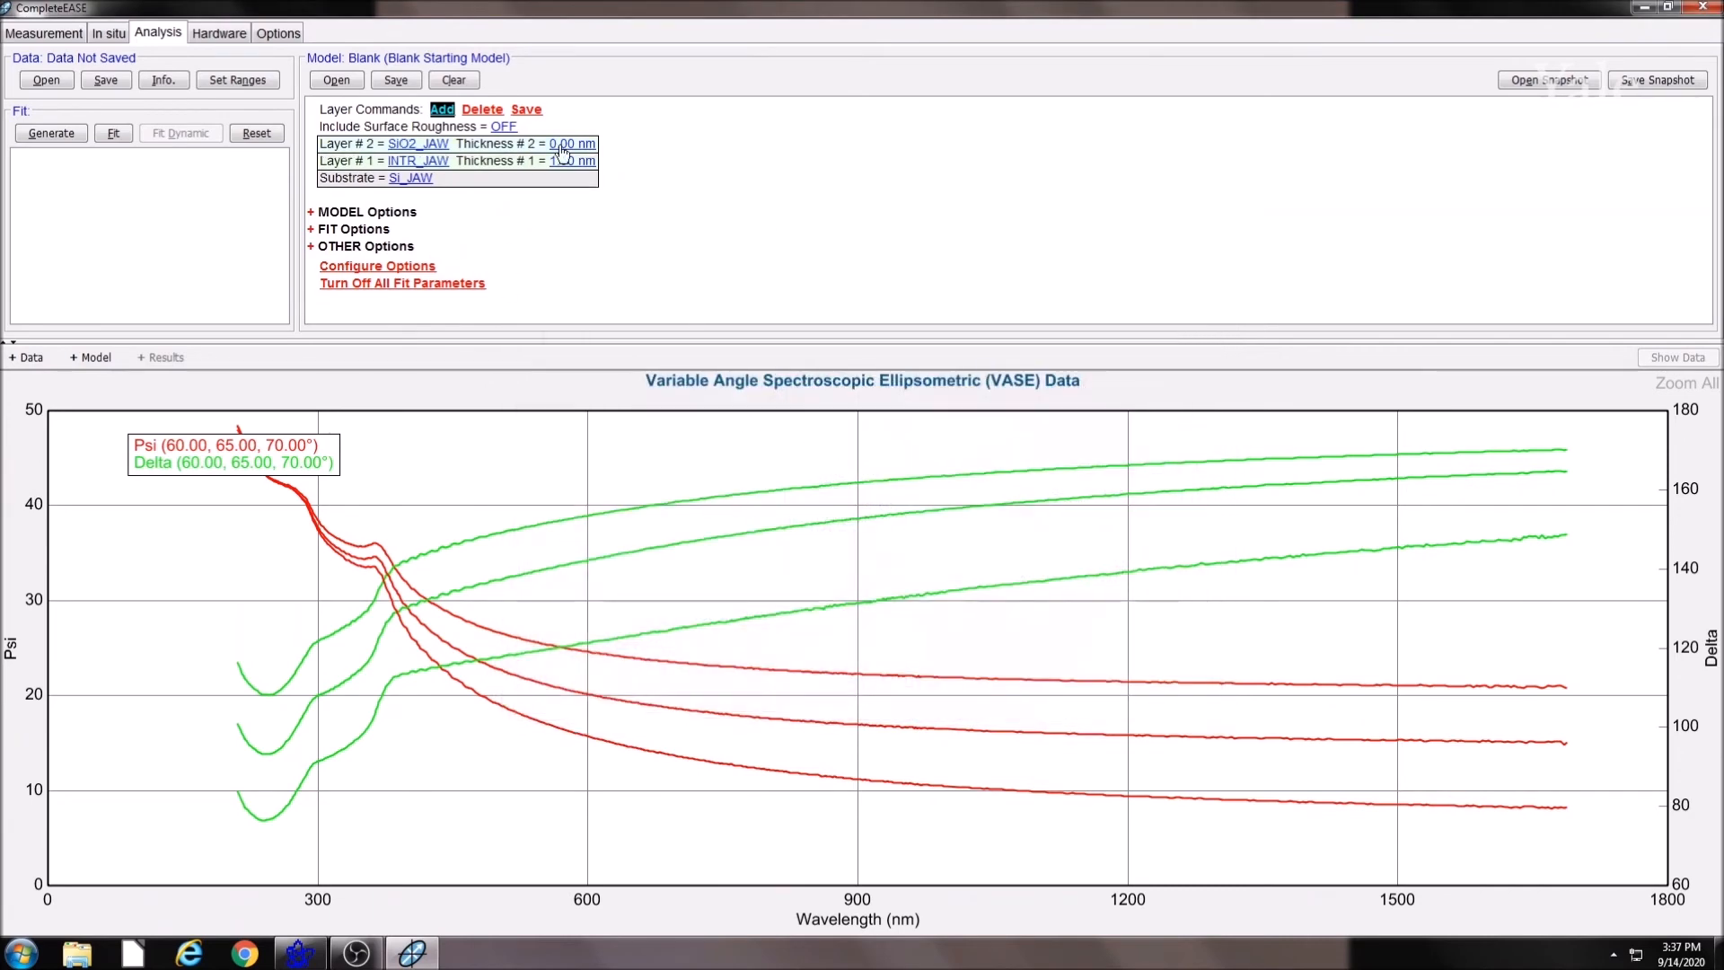
click(566, 144)
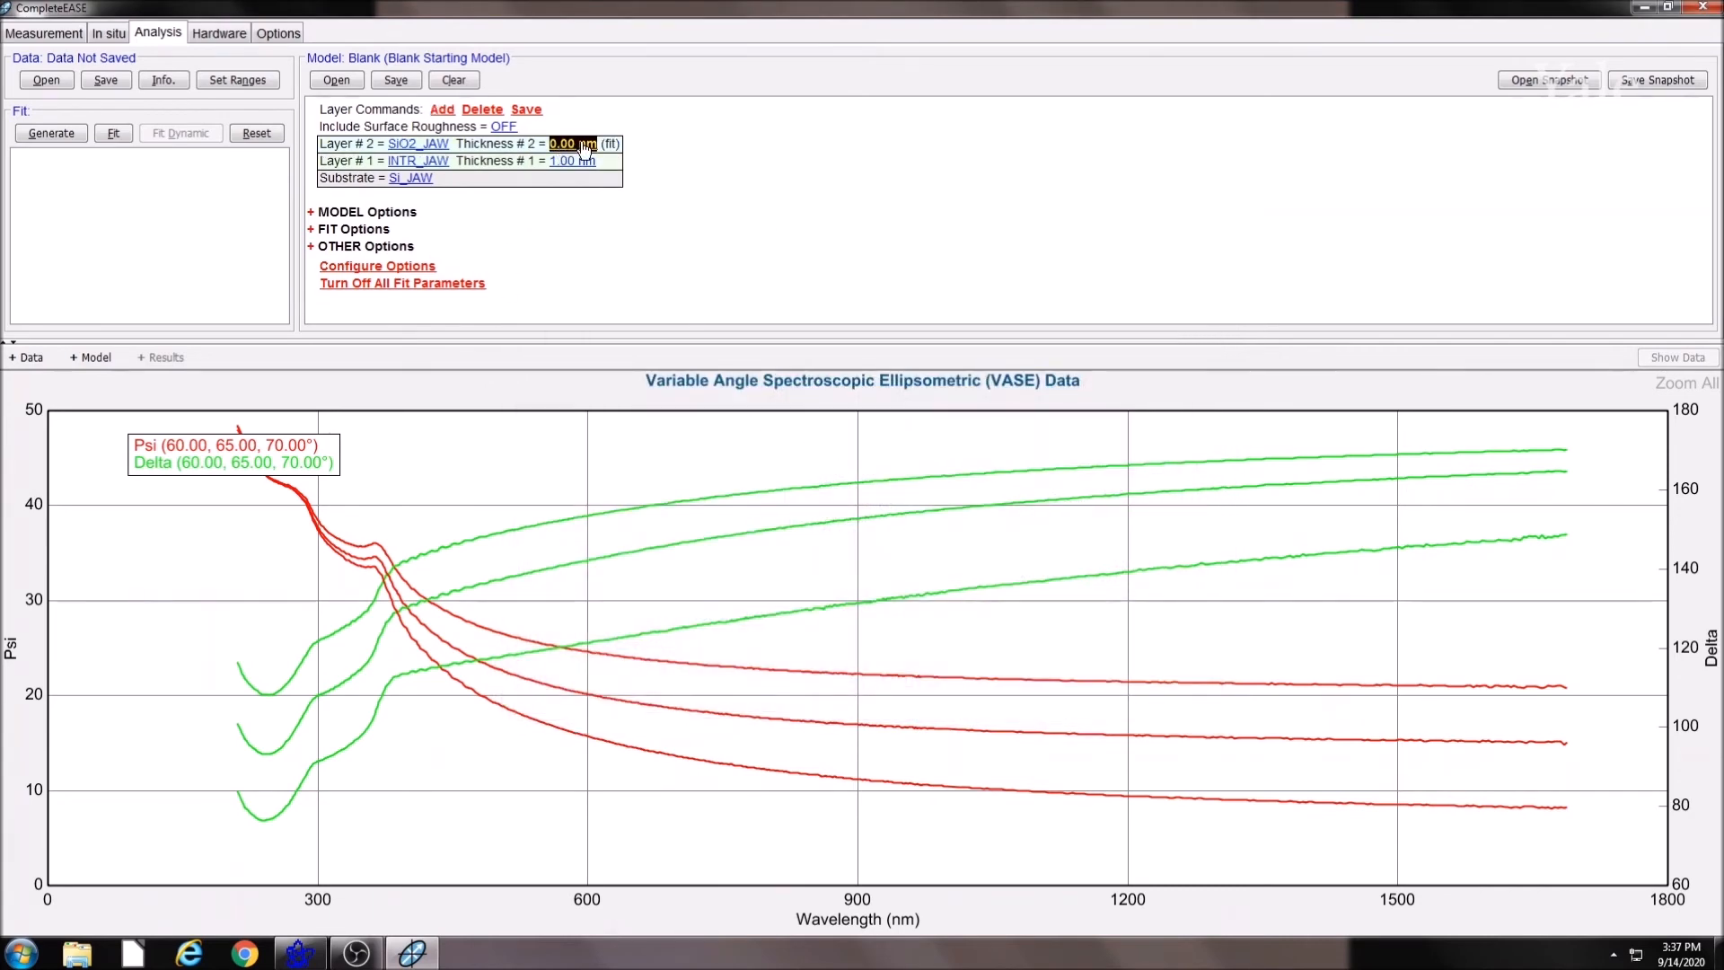
click(571, 144)
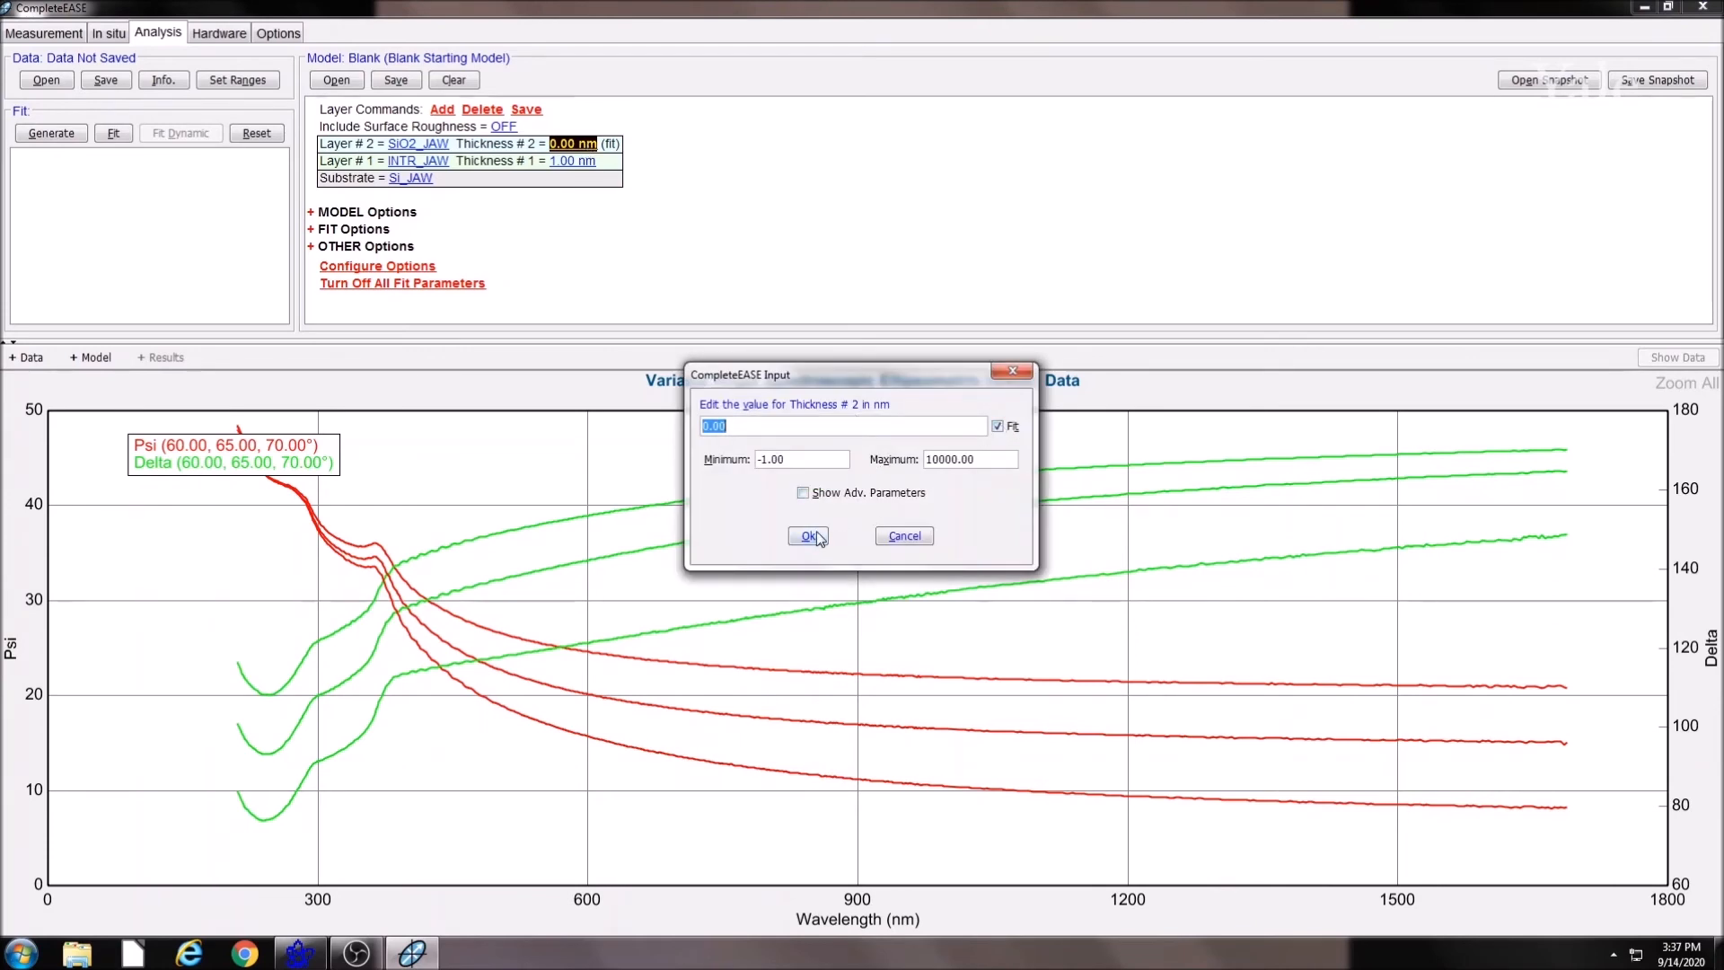
click(806, 536)
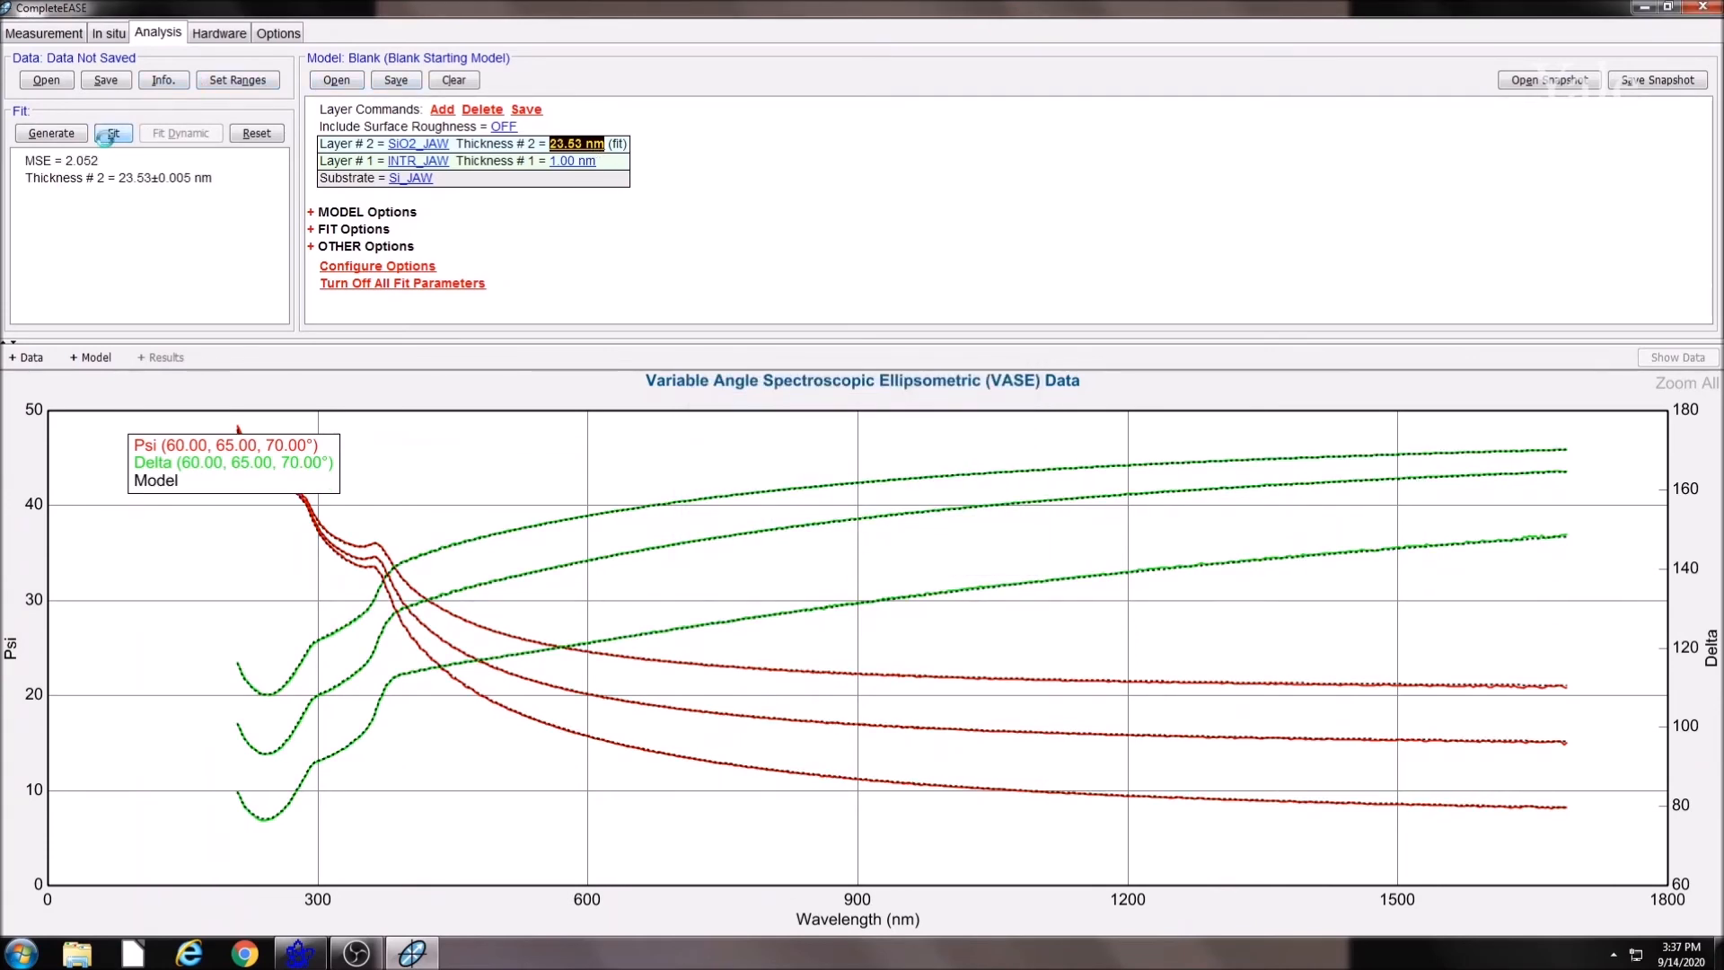